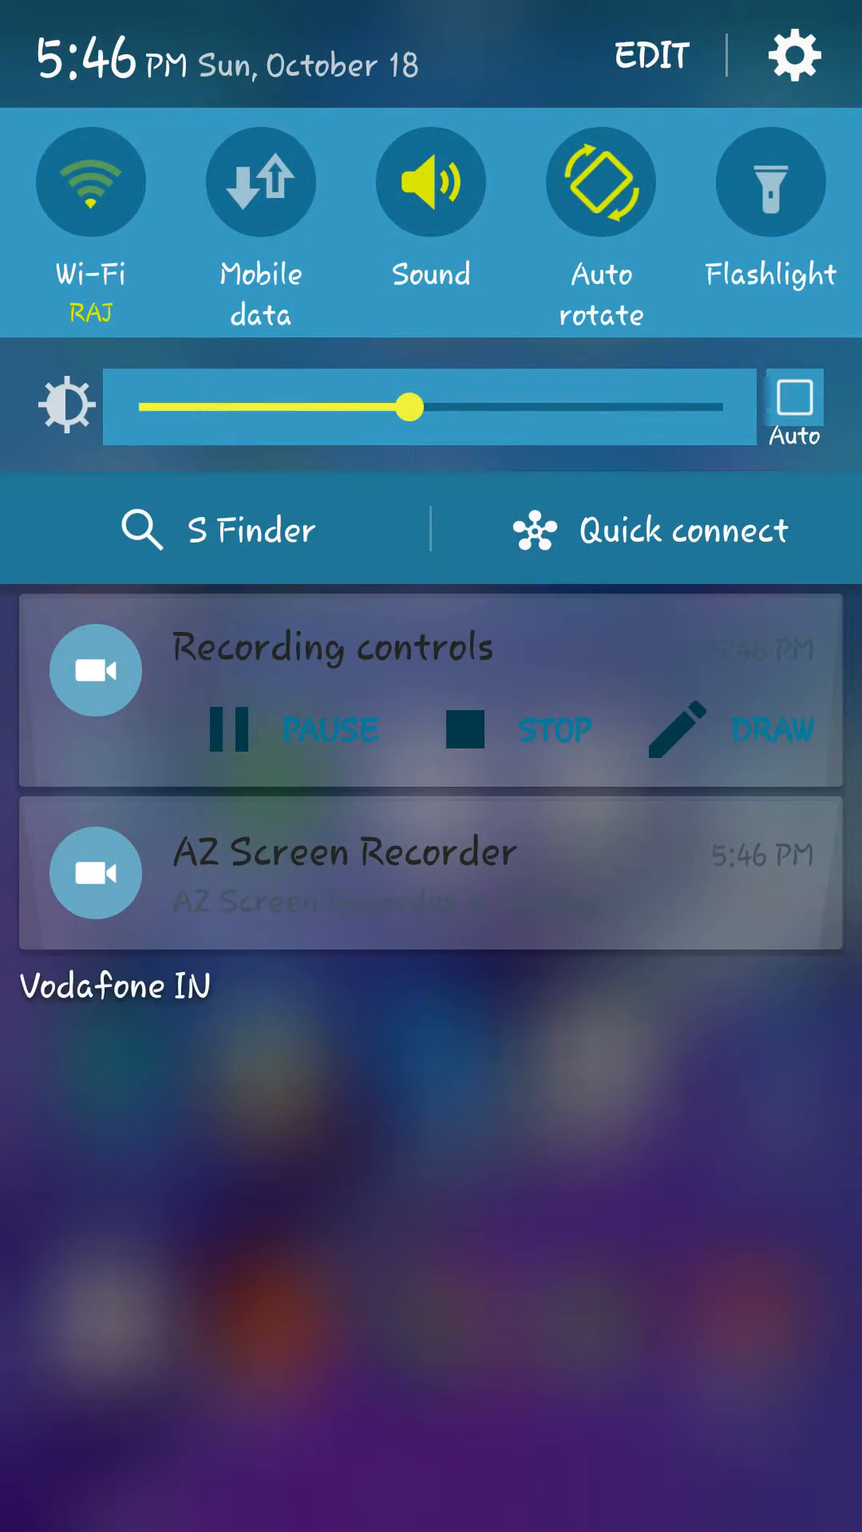
# - Dismiss the notification shade to show the home screen while AZ Screen Recorder keeps recording
pyautogui.click(534, 1210)
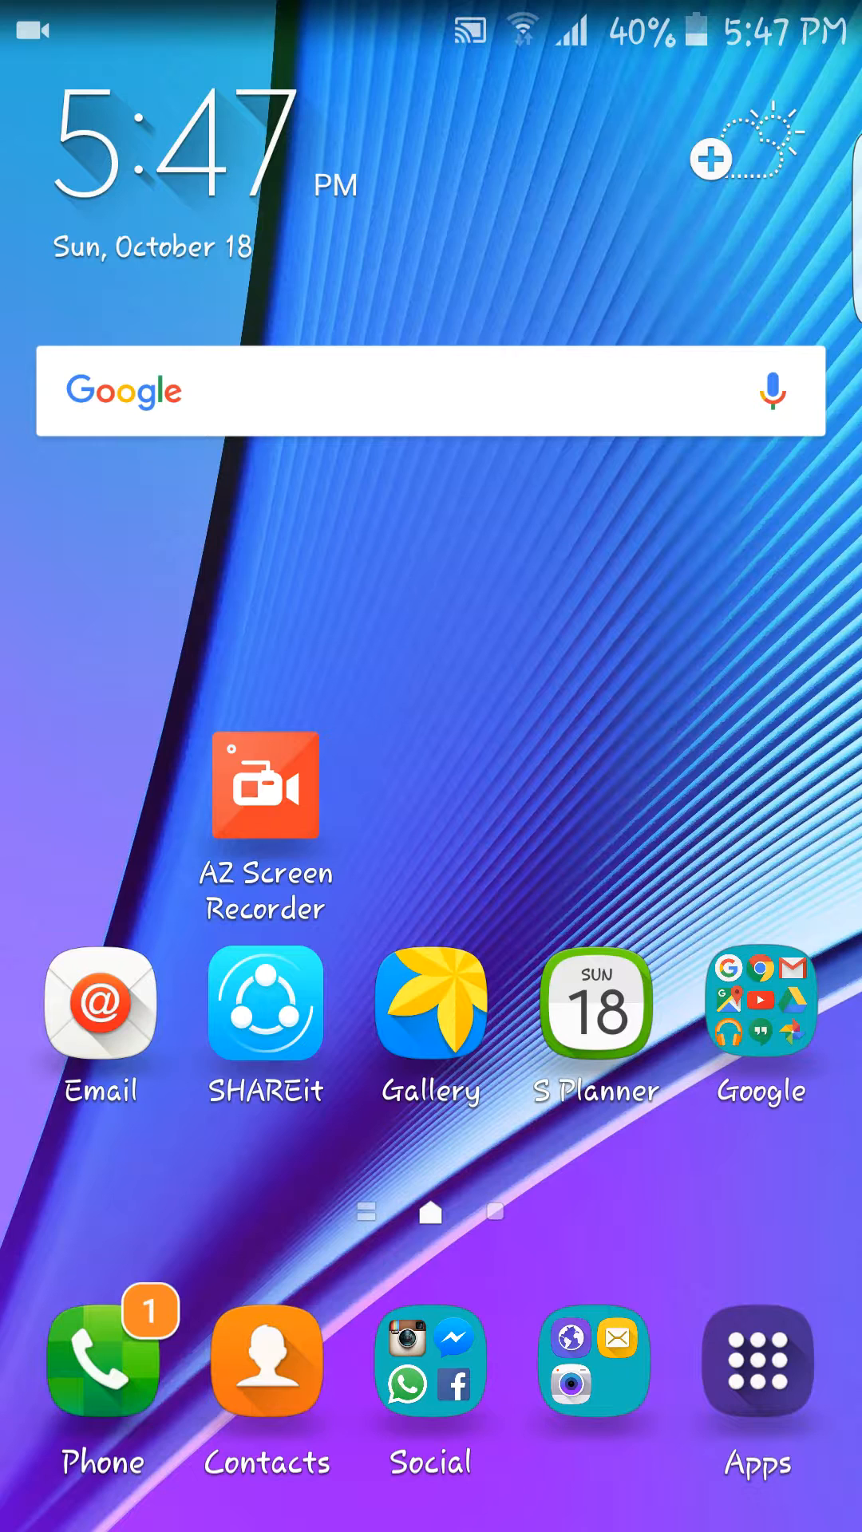
pyautogui.click(103, 1358)
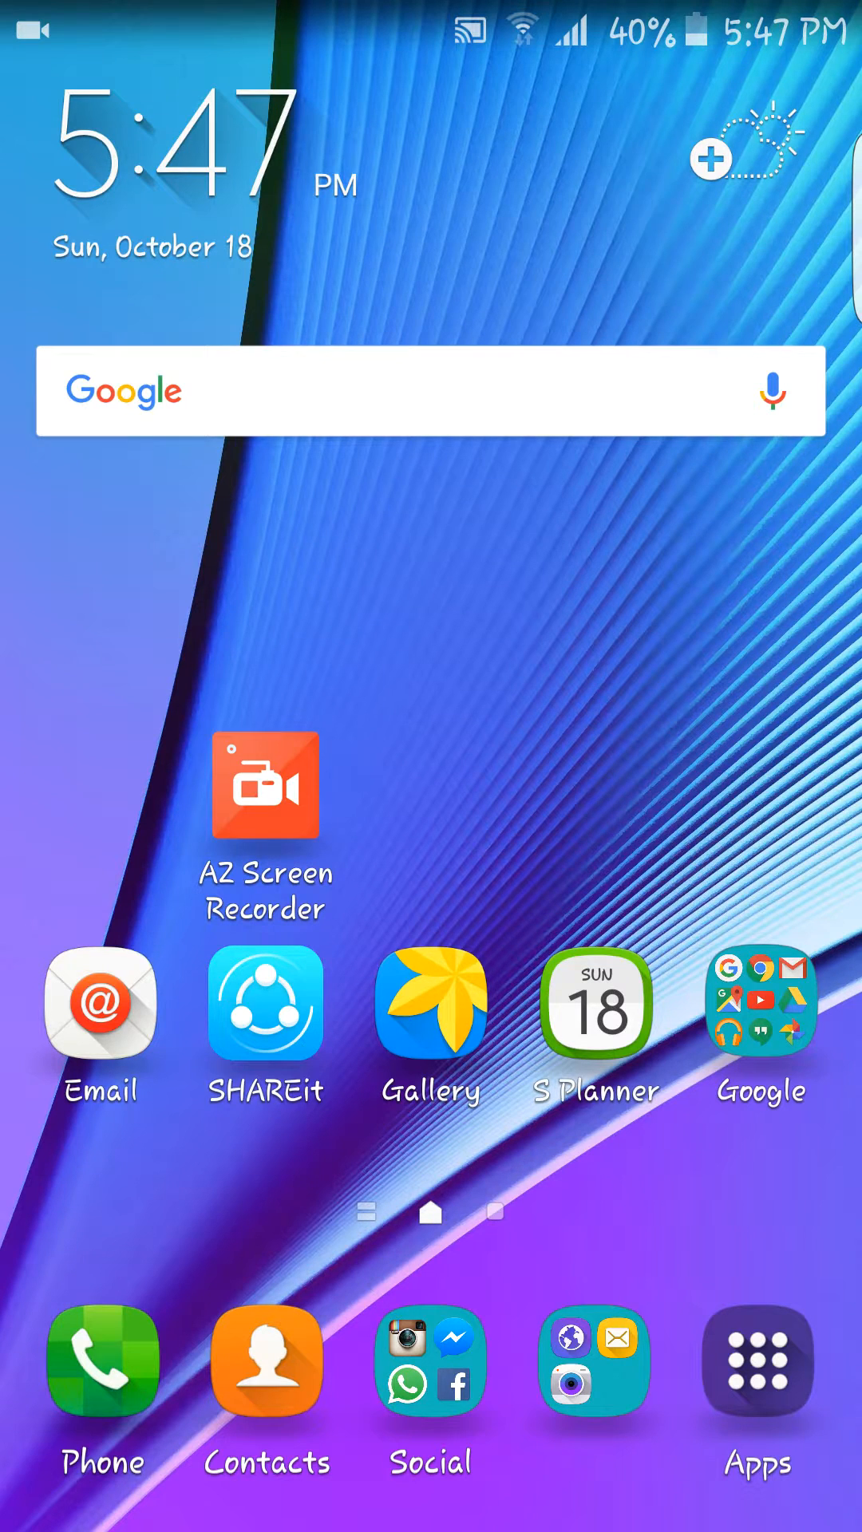
pyautogui.click(429, 1002)
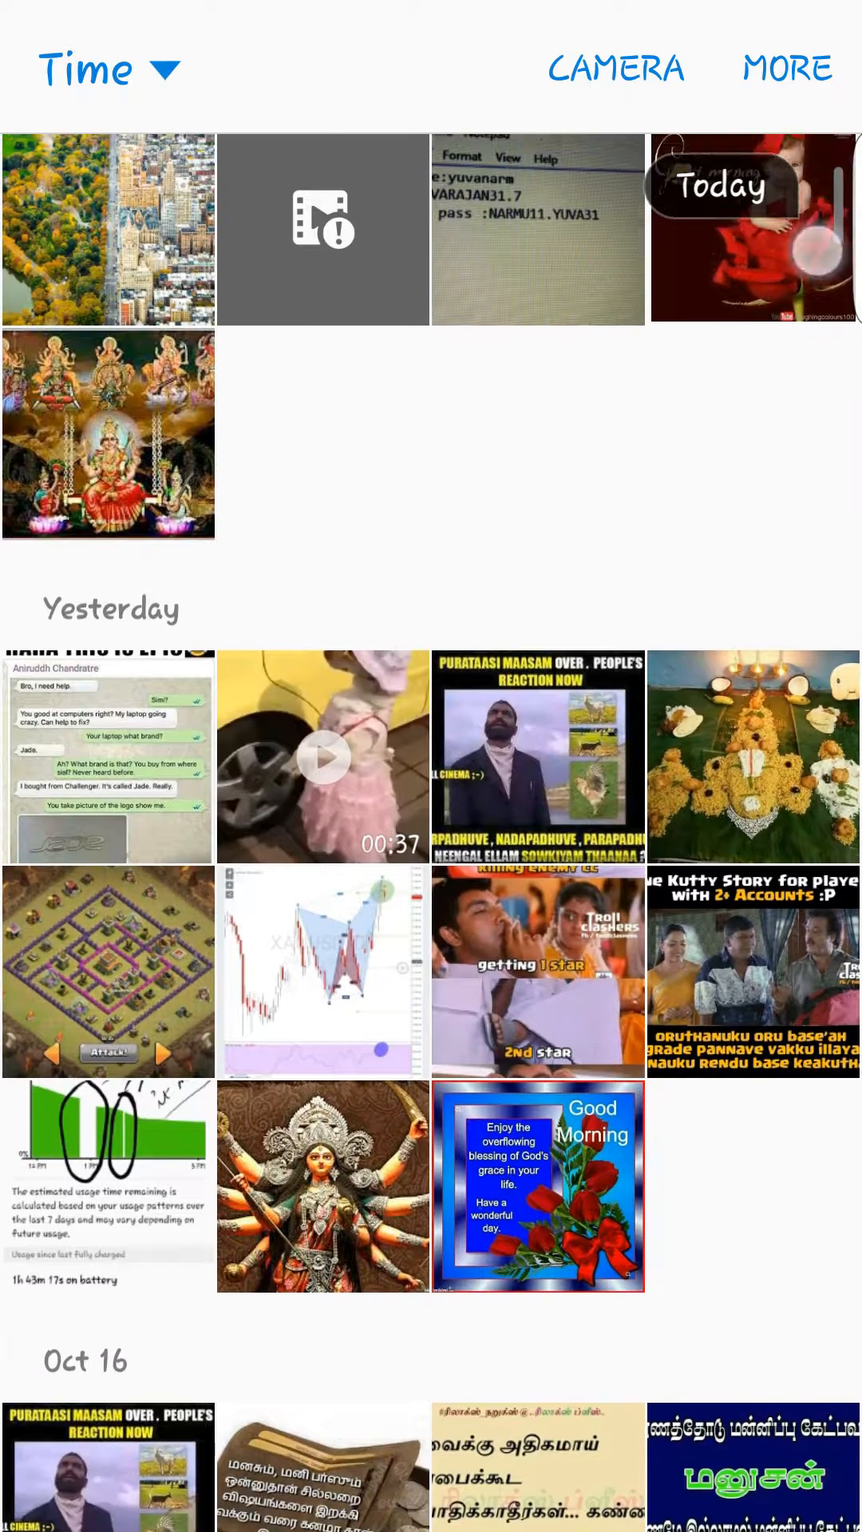
pyautogui.scroll(-3)
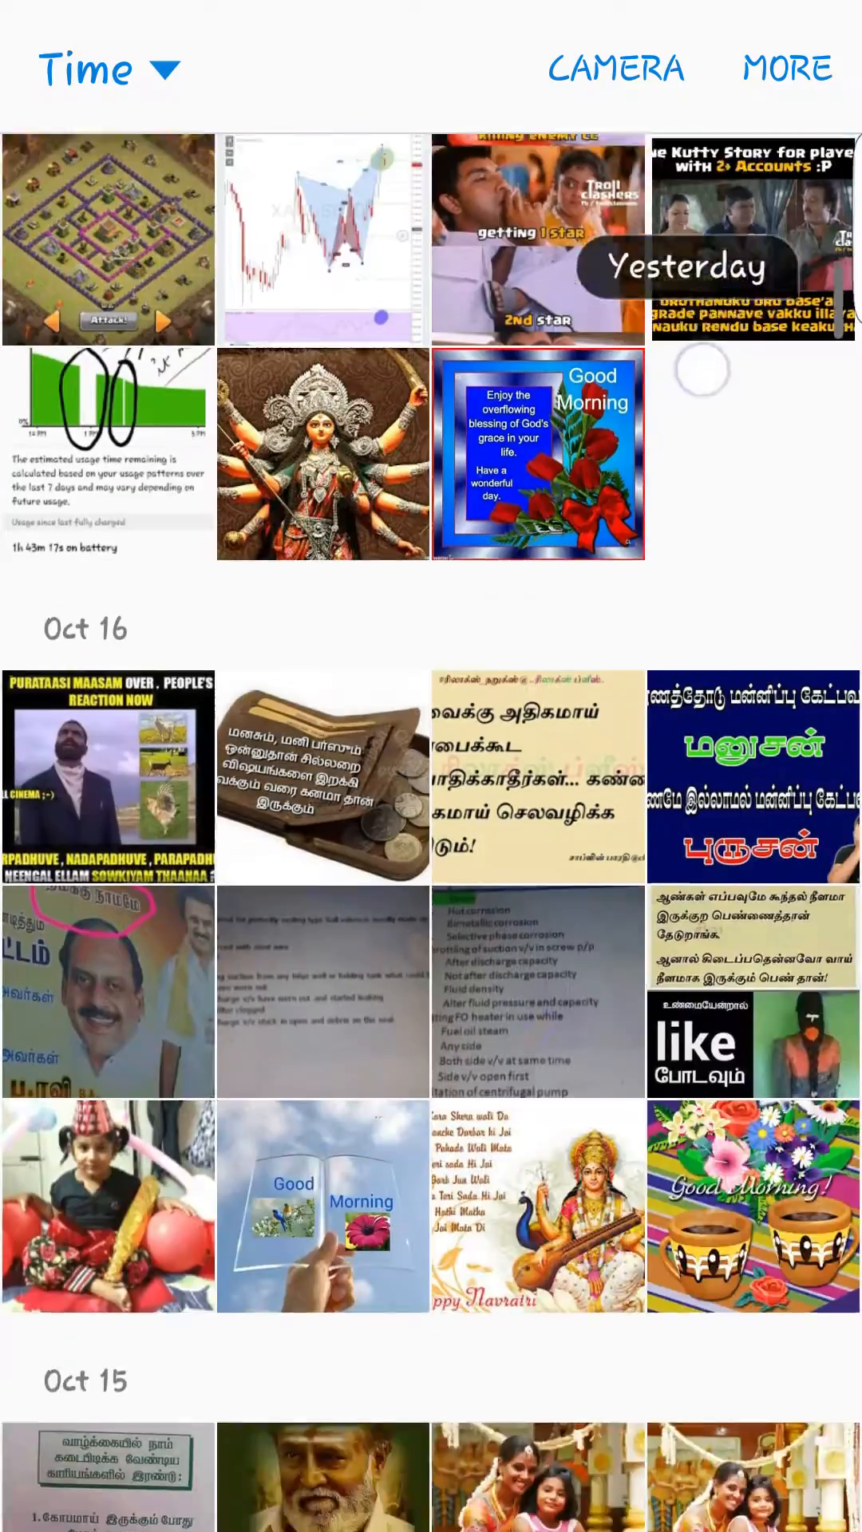
pyautogui.scroll(-3)
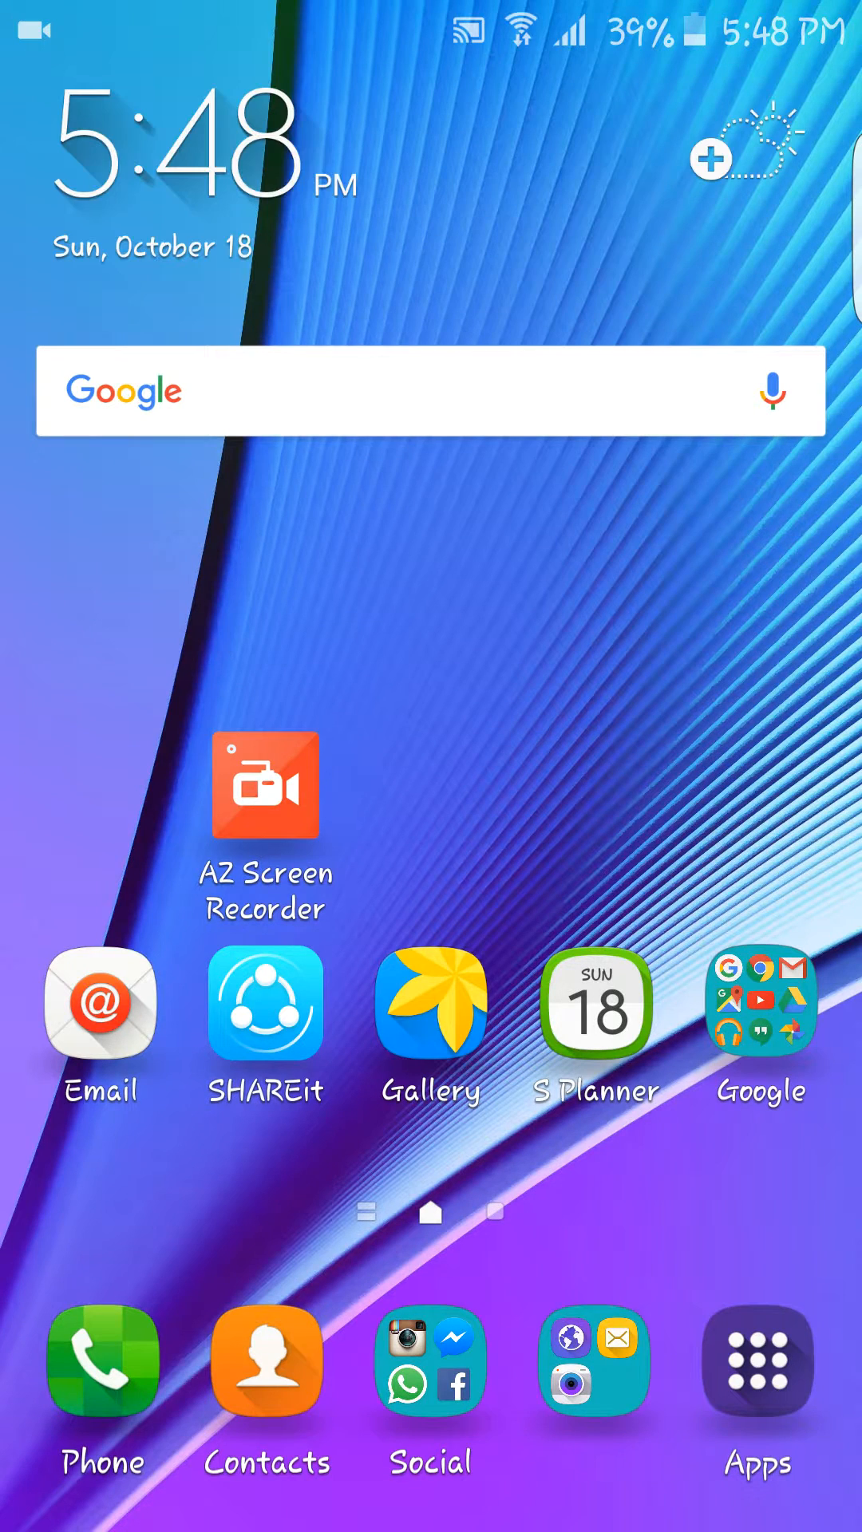
# - Check the screen's battery use under Settings > Battery > Battery usage, then go back to the app drawer
pyautogui.click(756, 1361)
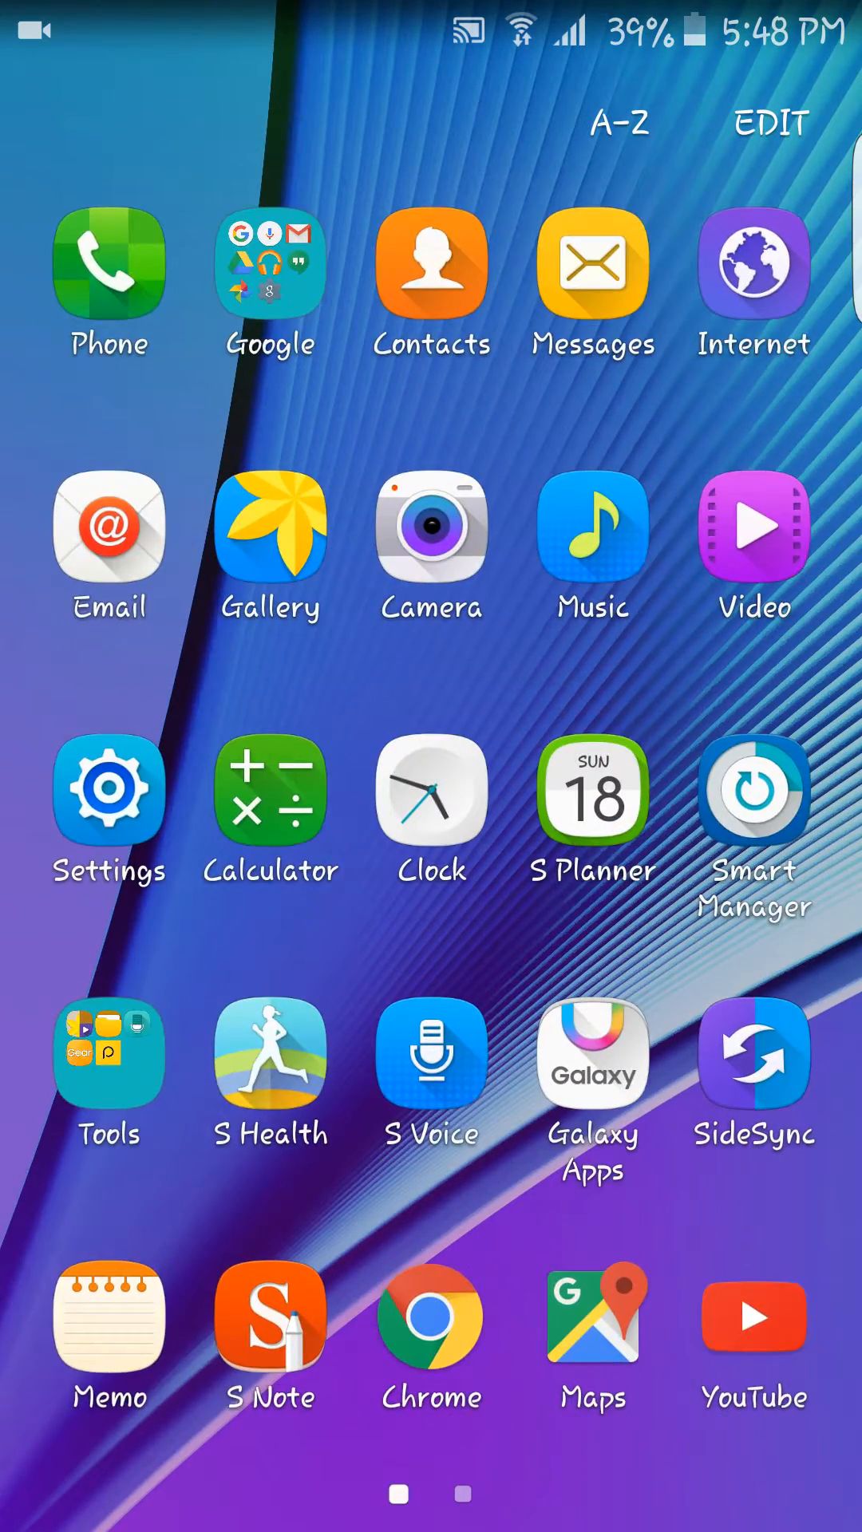
pyautogui.click(109, 797)
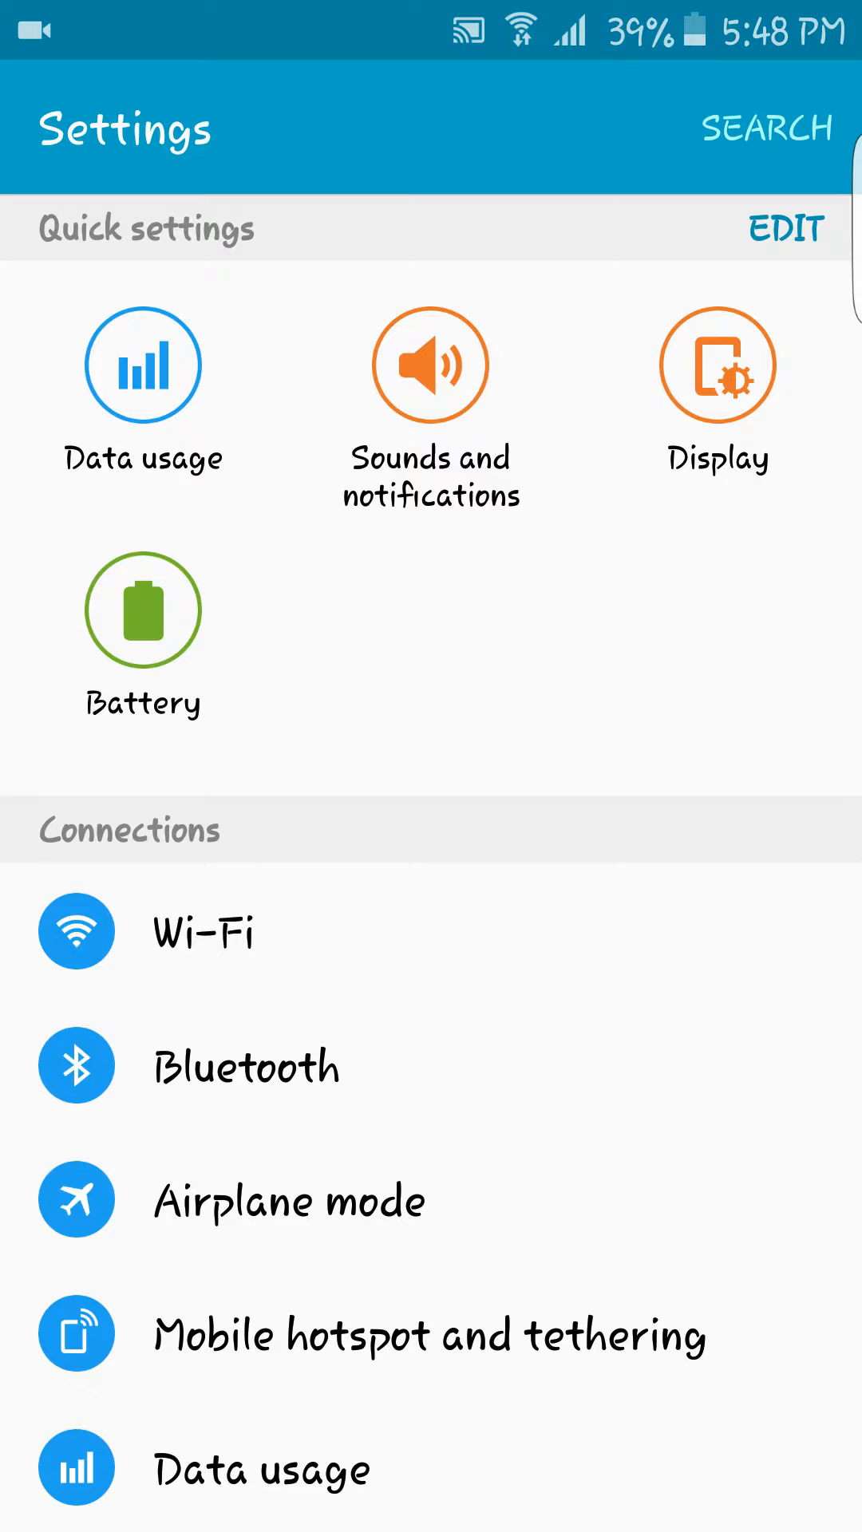
pyautogui.click(142, 612)
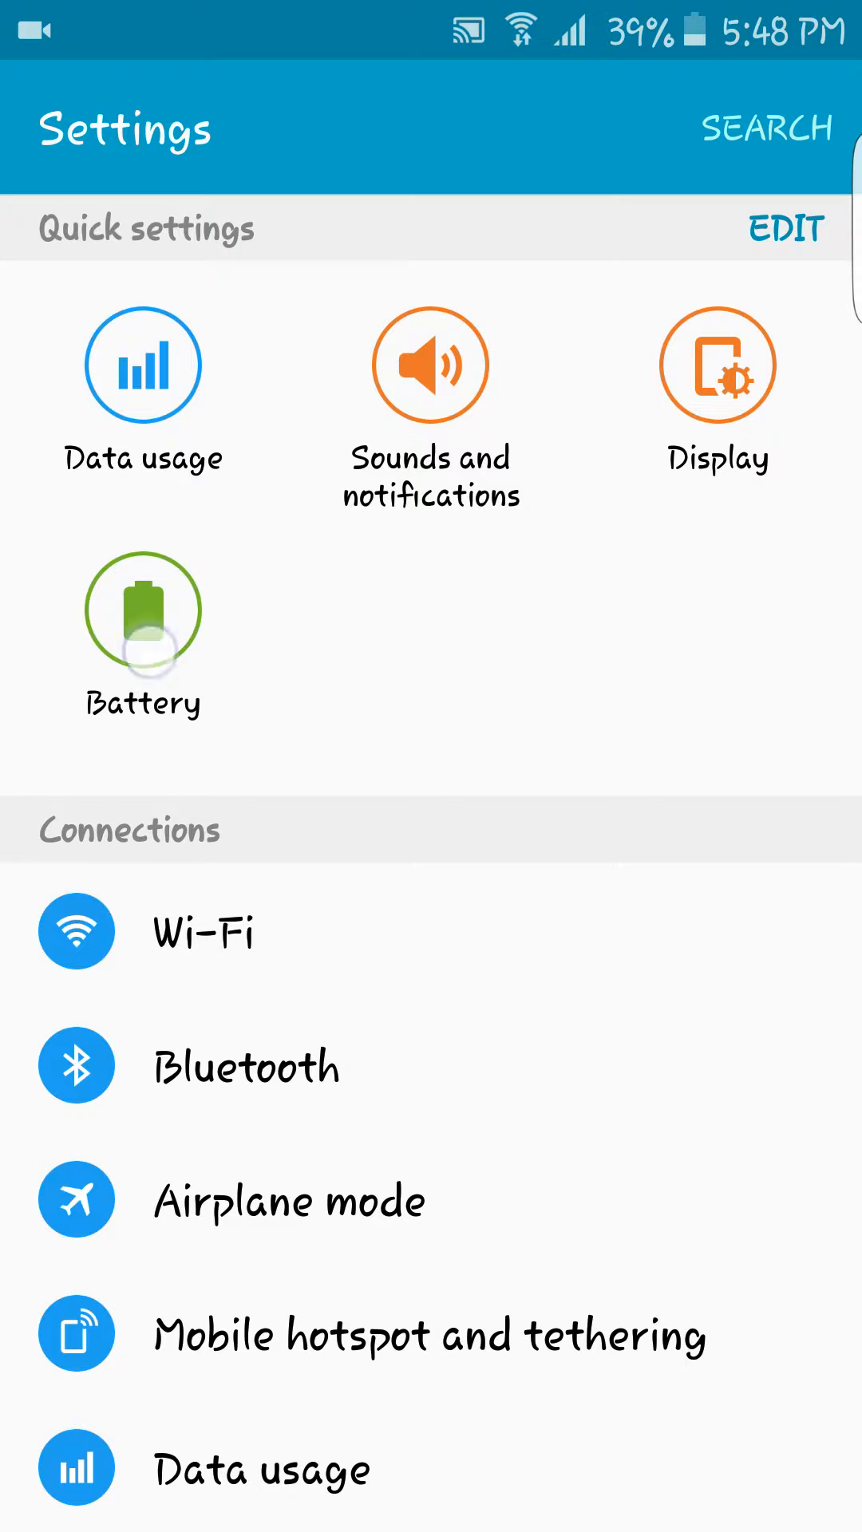
pyautogui.click(142, 612)
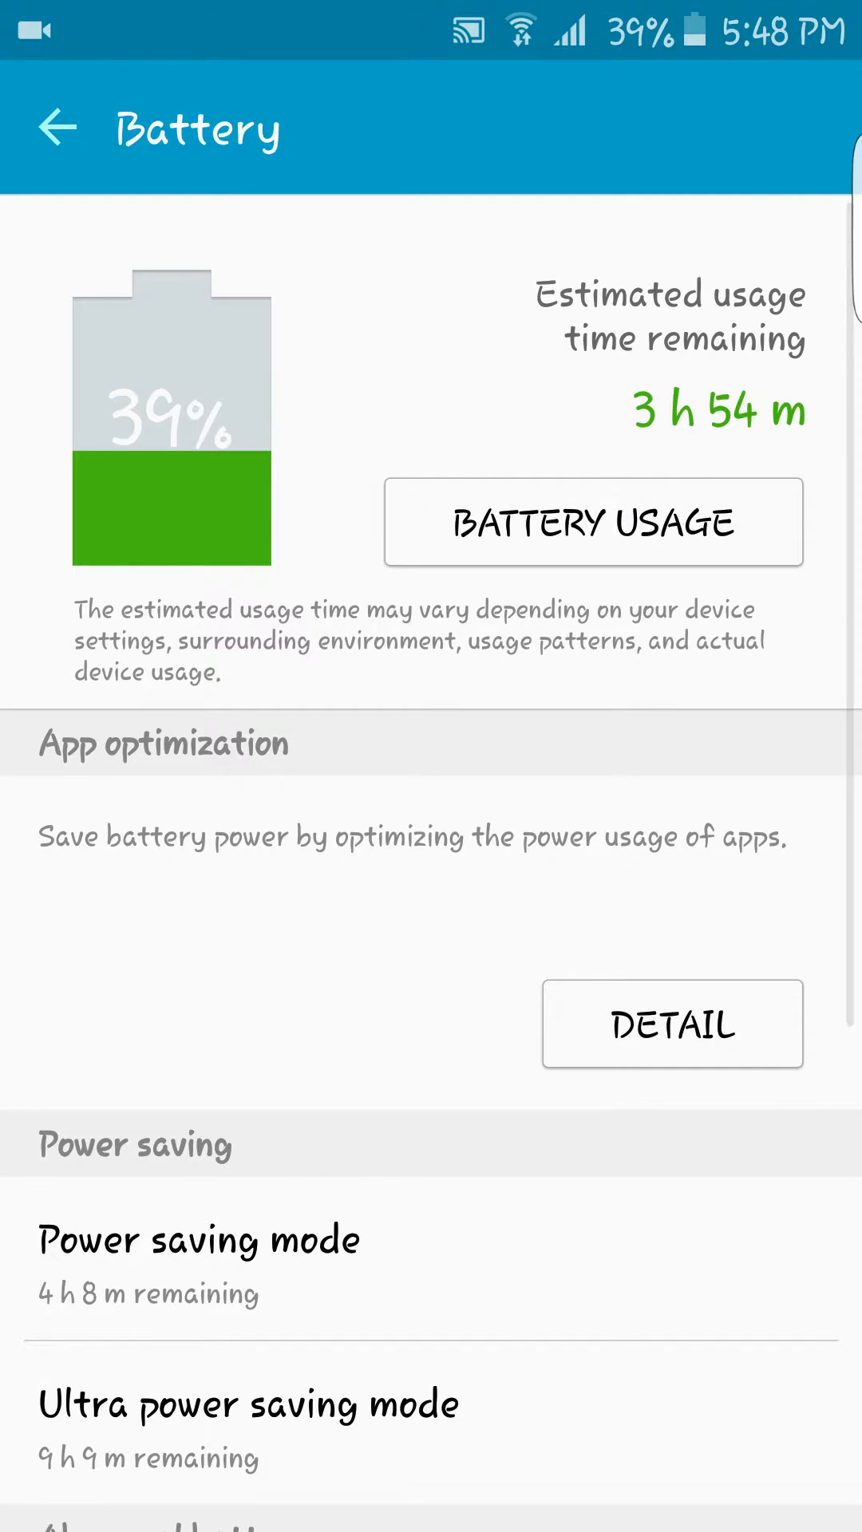
pyautogui.click(593, 521)
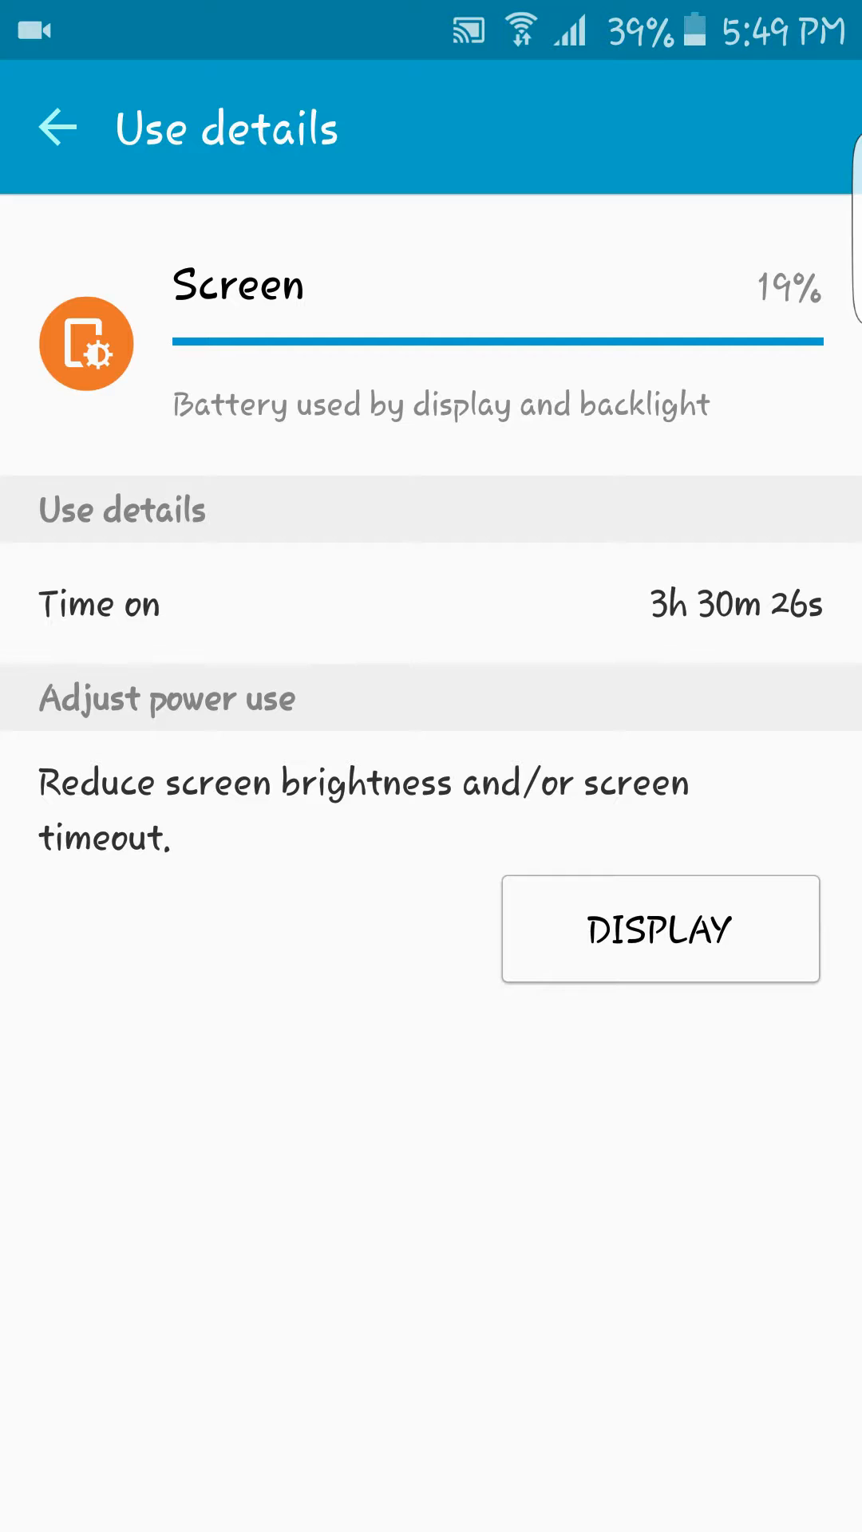
pyautogui.click(58, 127)
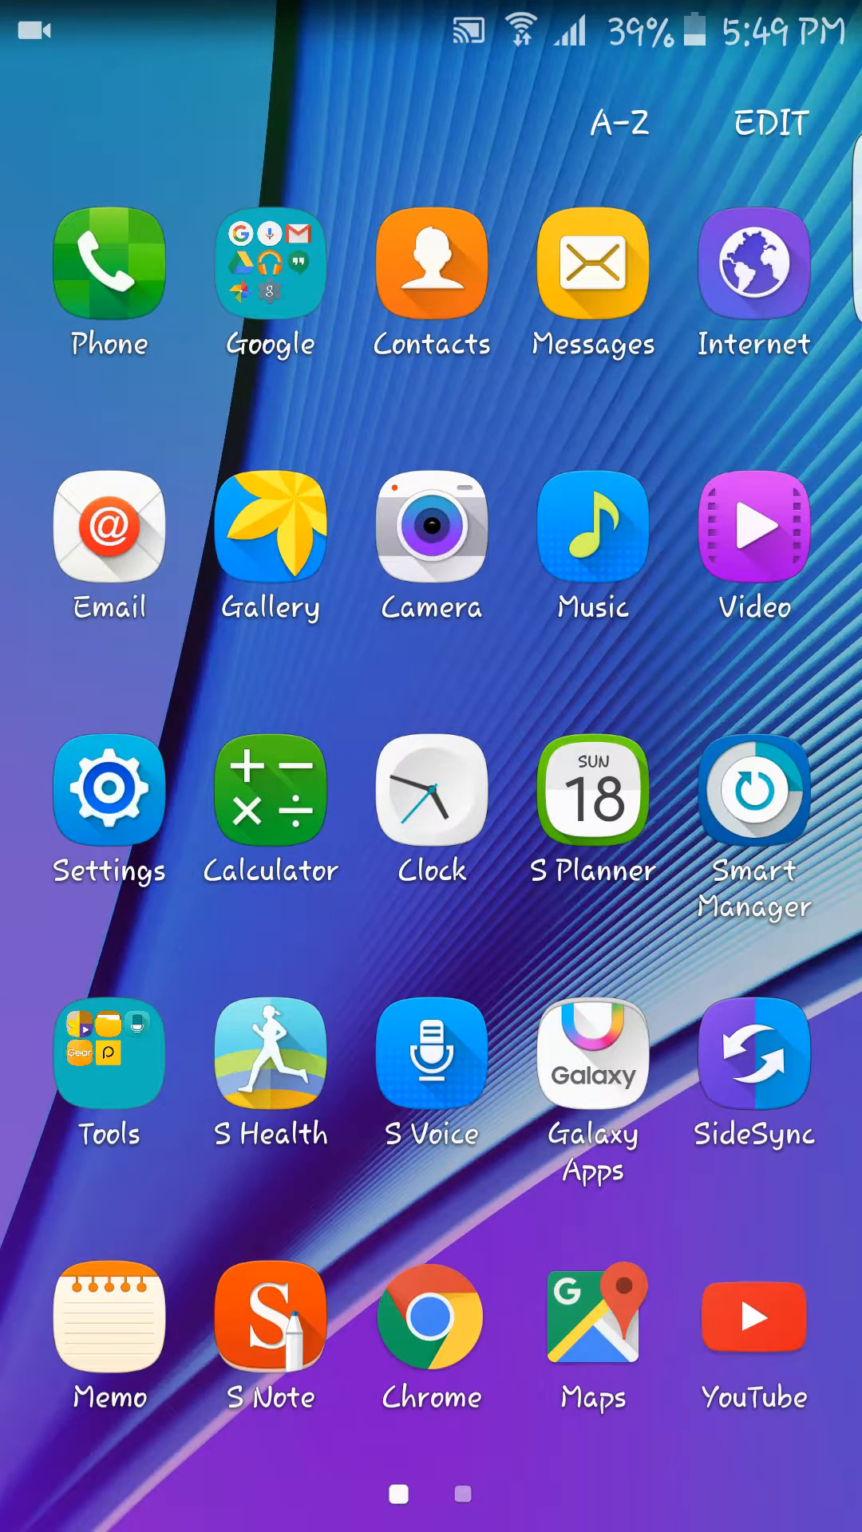
# - View About device showing model number SM-N920C, then return to Apps with Air command open
pyautogui.click(108, 795)
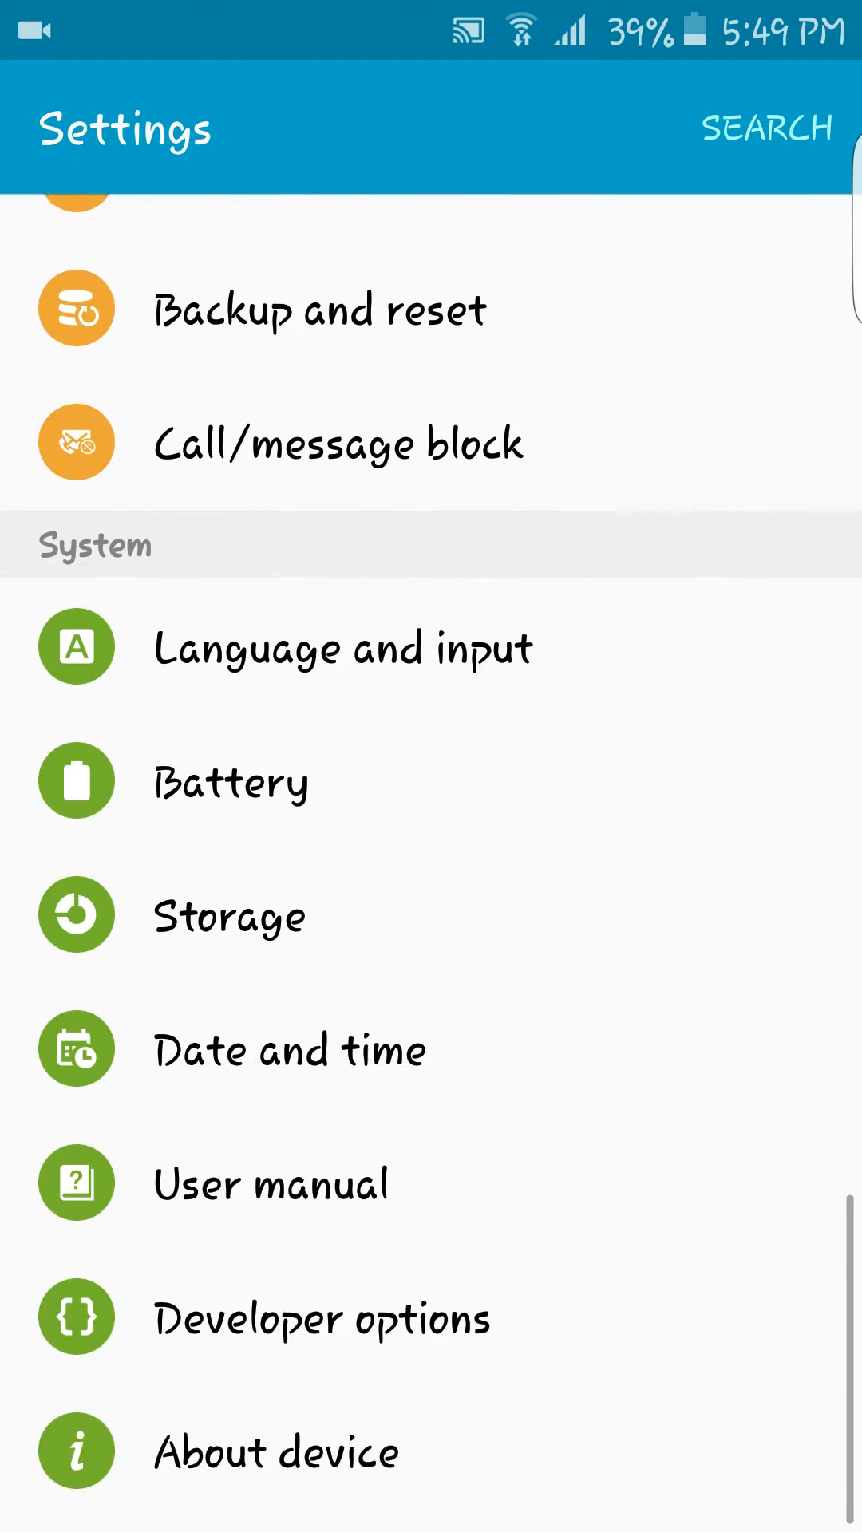
pyautogui.click(276, 1451)
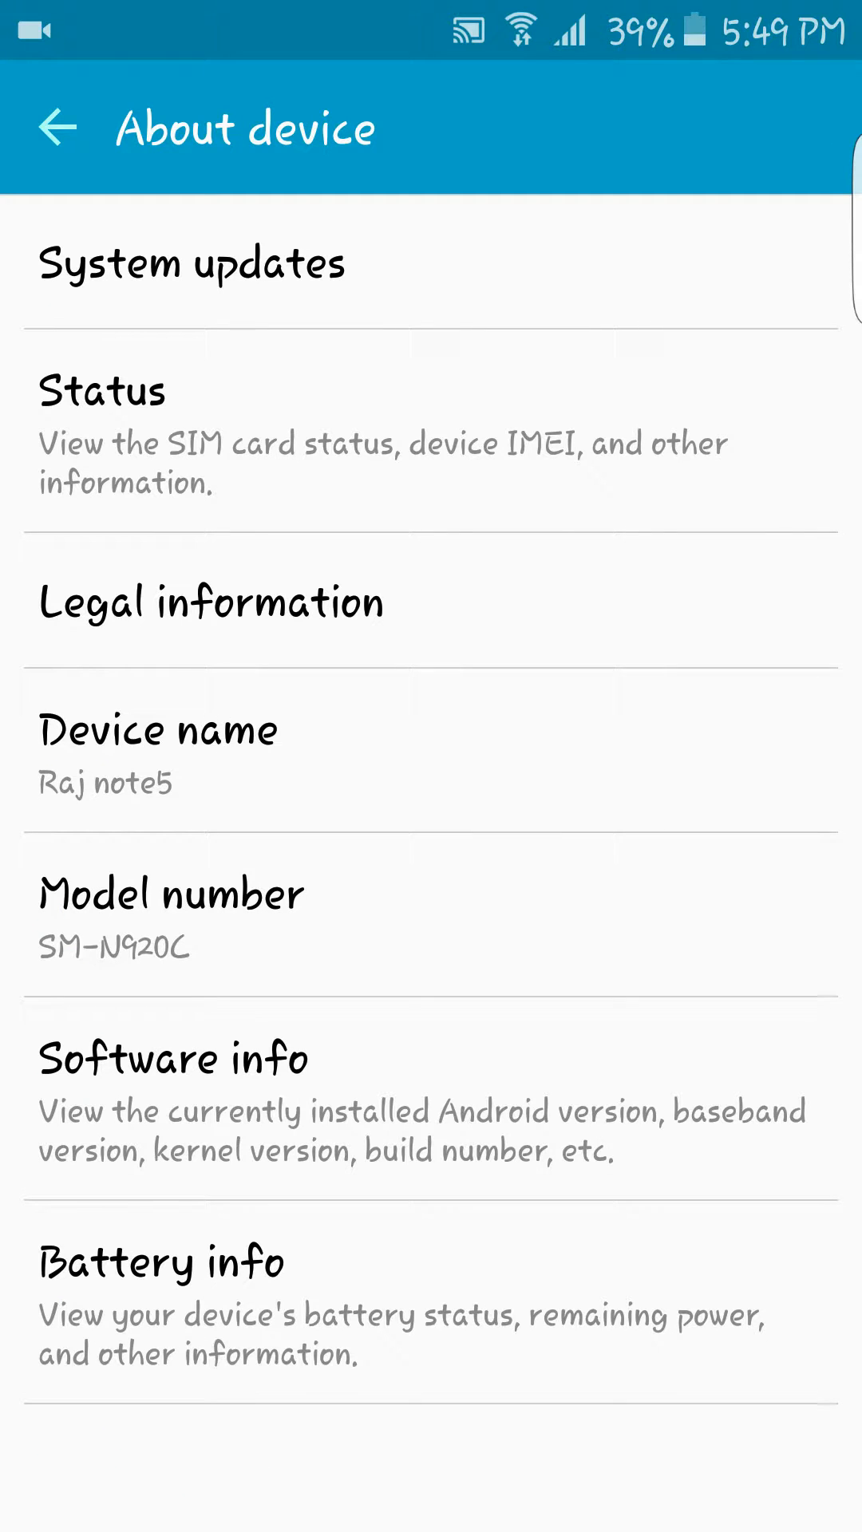
pyautogui.click(173, 1058)
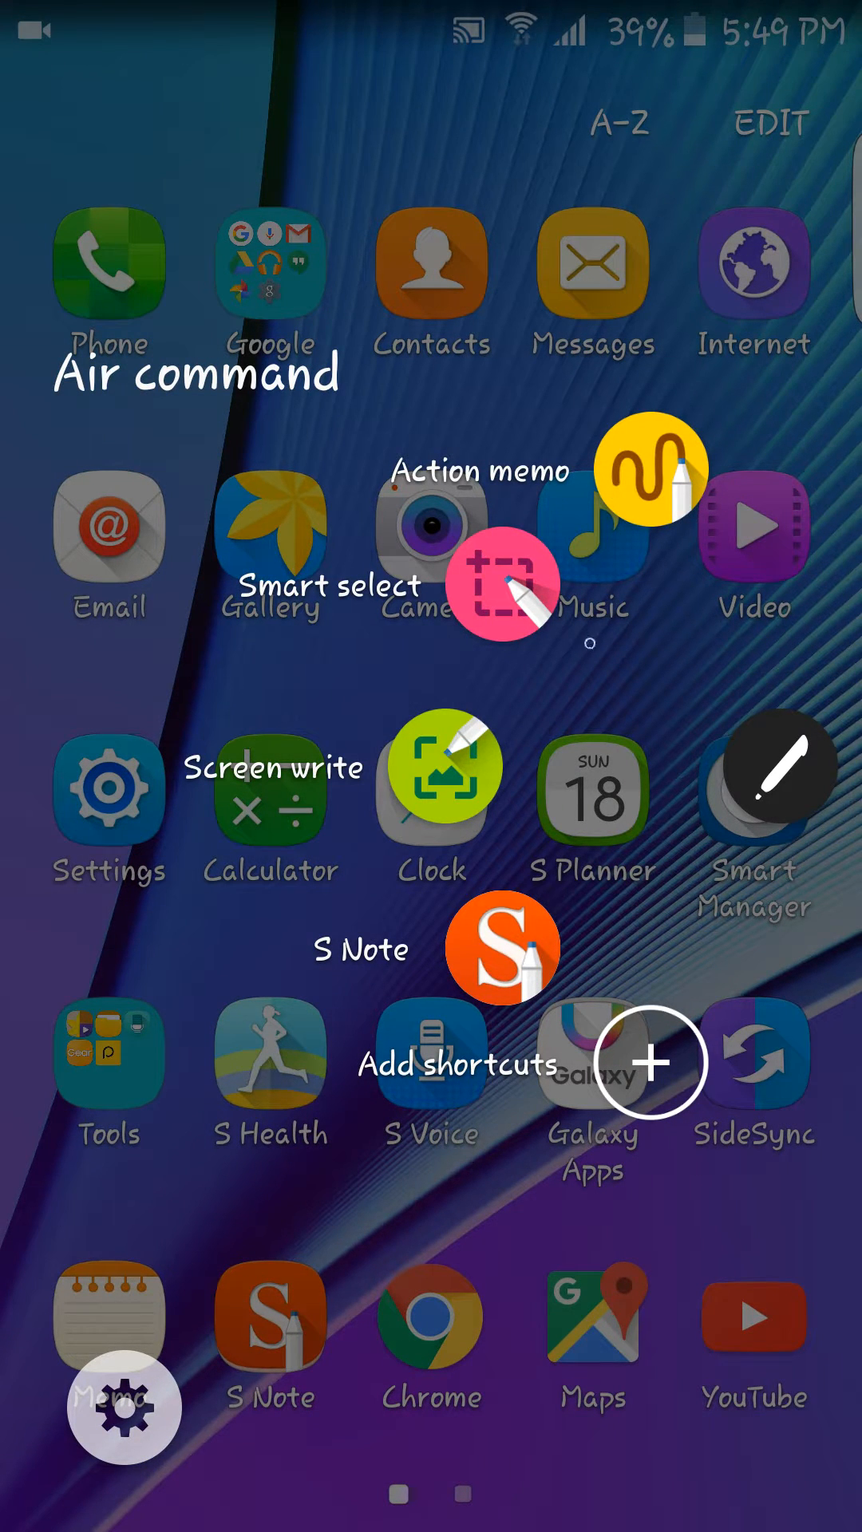
# - Start a blank Action memo, handwrite "hi how are you!" with the S Pen, and go Home
pyautogui.click(651, 469)
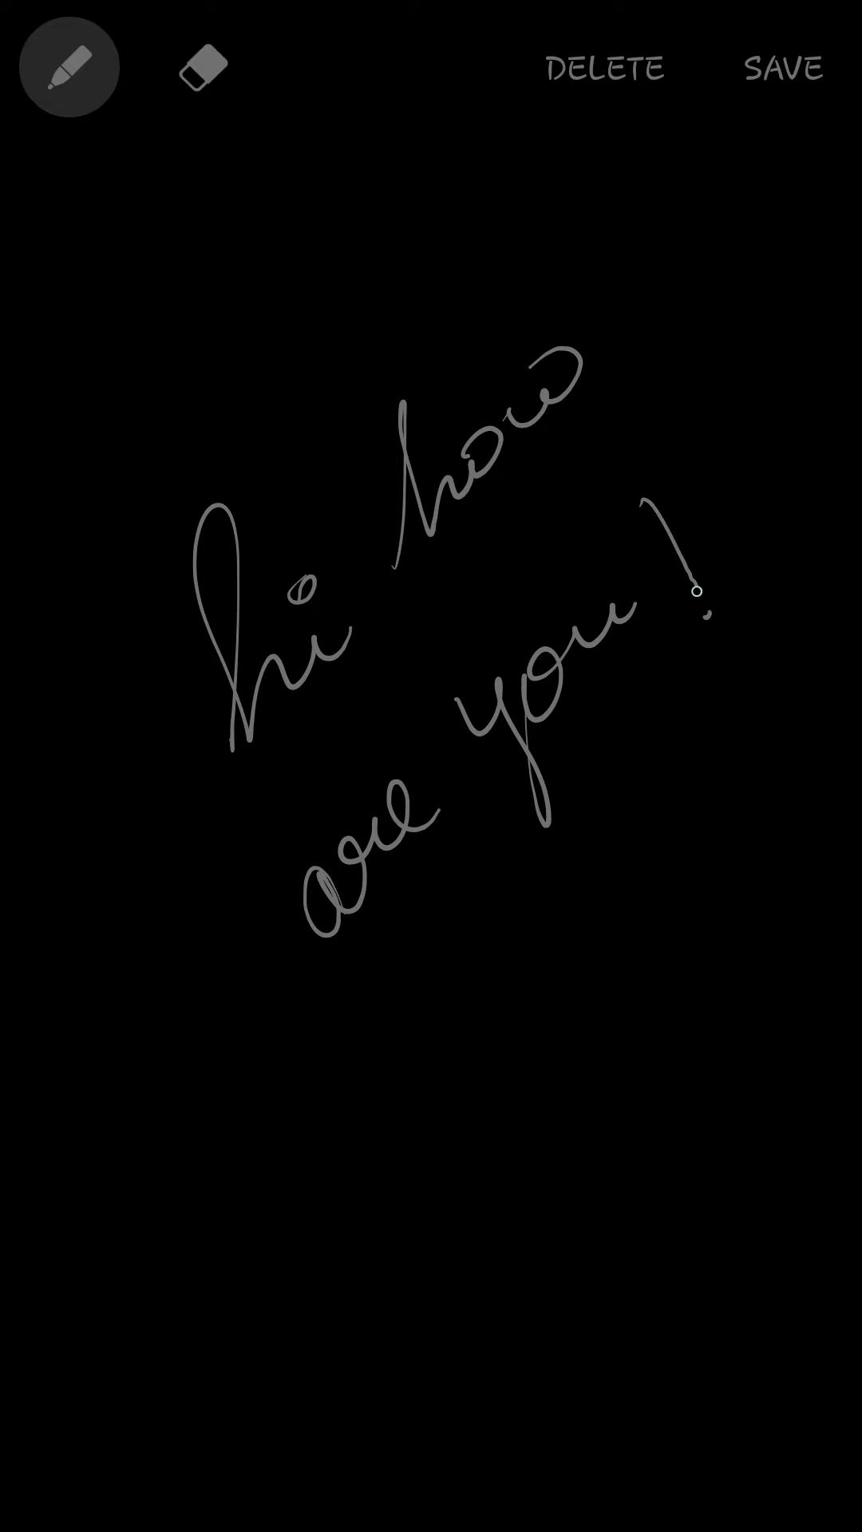
pyautogui.click(782, 67)
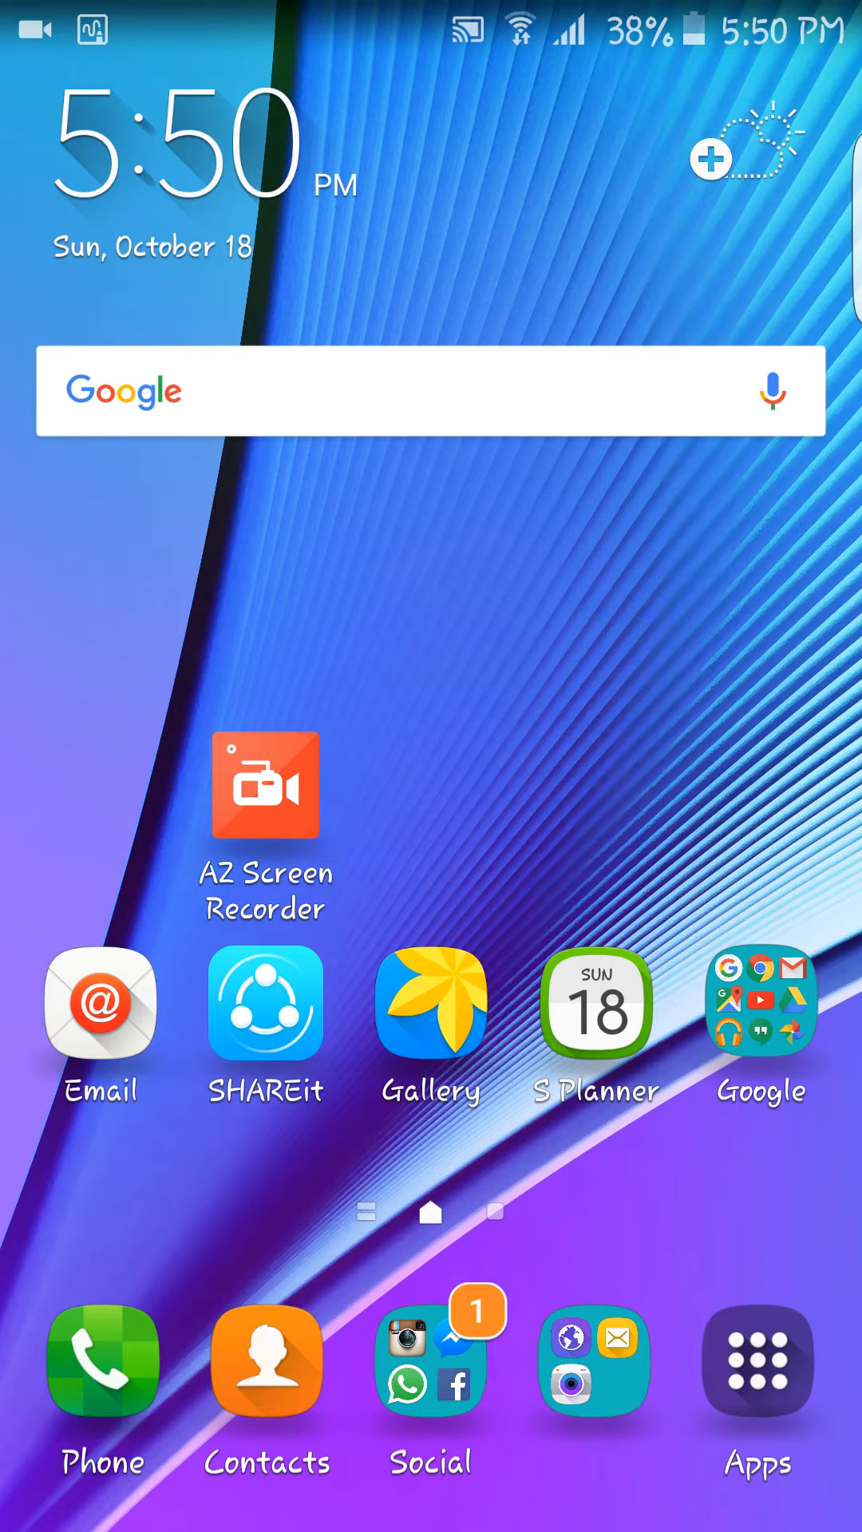
# - Swipe to the next home screen and launch Internet on the samsungviet.vn DarkLord ROM thread
pyautogui.hscroll(-3)
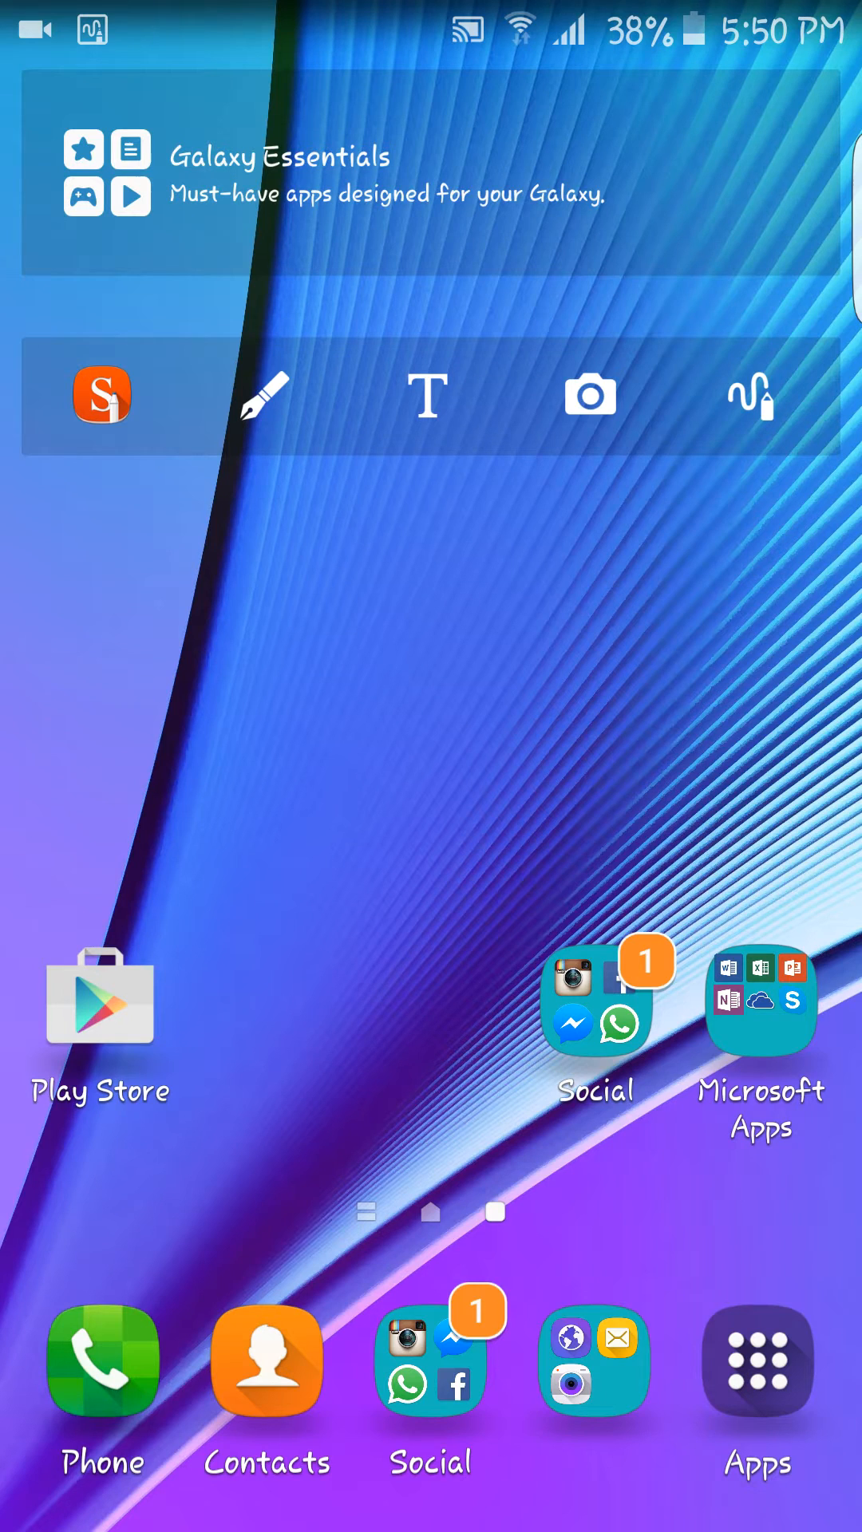
pyautogui.click(760, 1001)
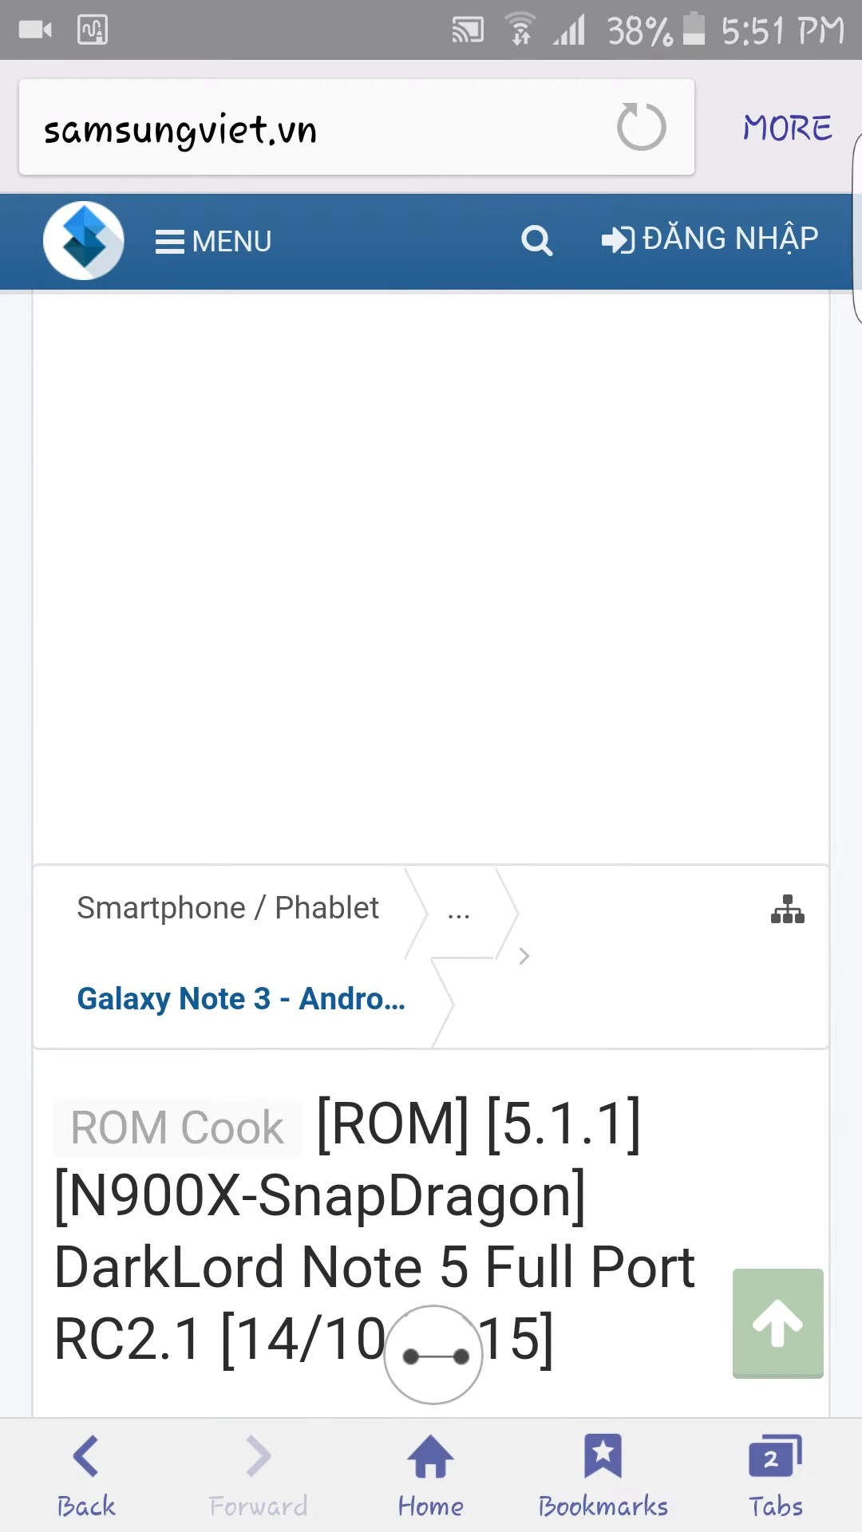
# - Scroll the samsungviet.vn post through features and credits down to the DOWNLOAD links
pyautogui.scroll(-3)
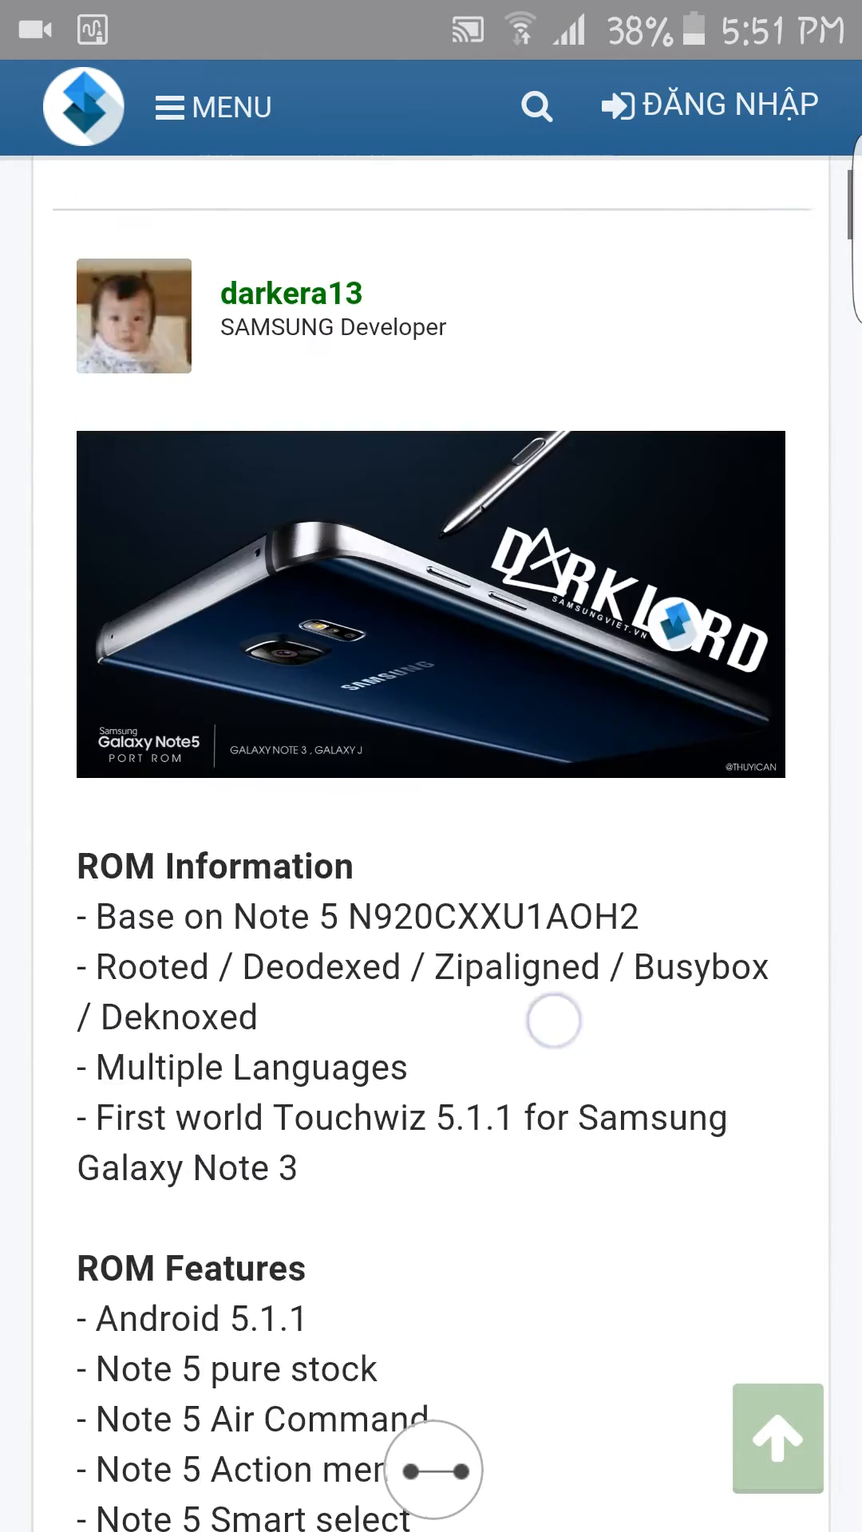
pyautogui.scroll(-3)
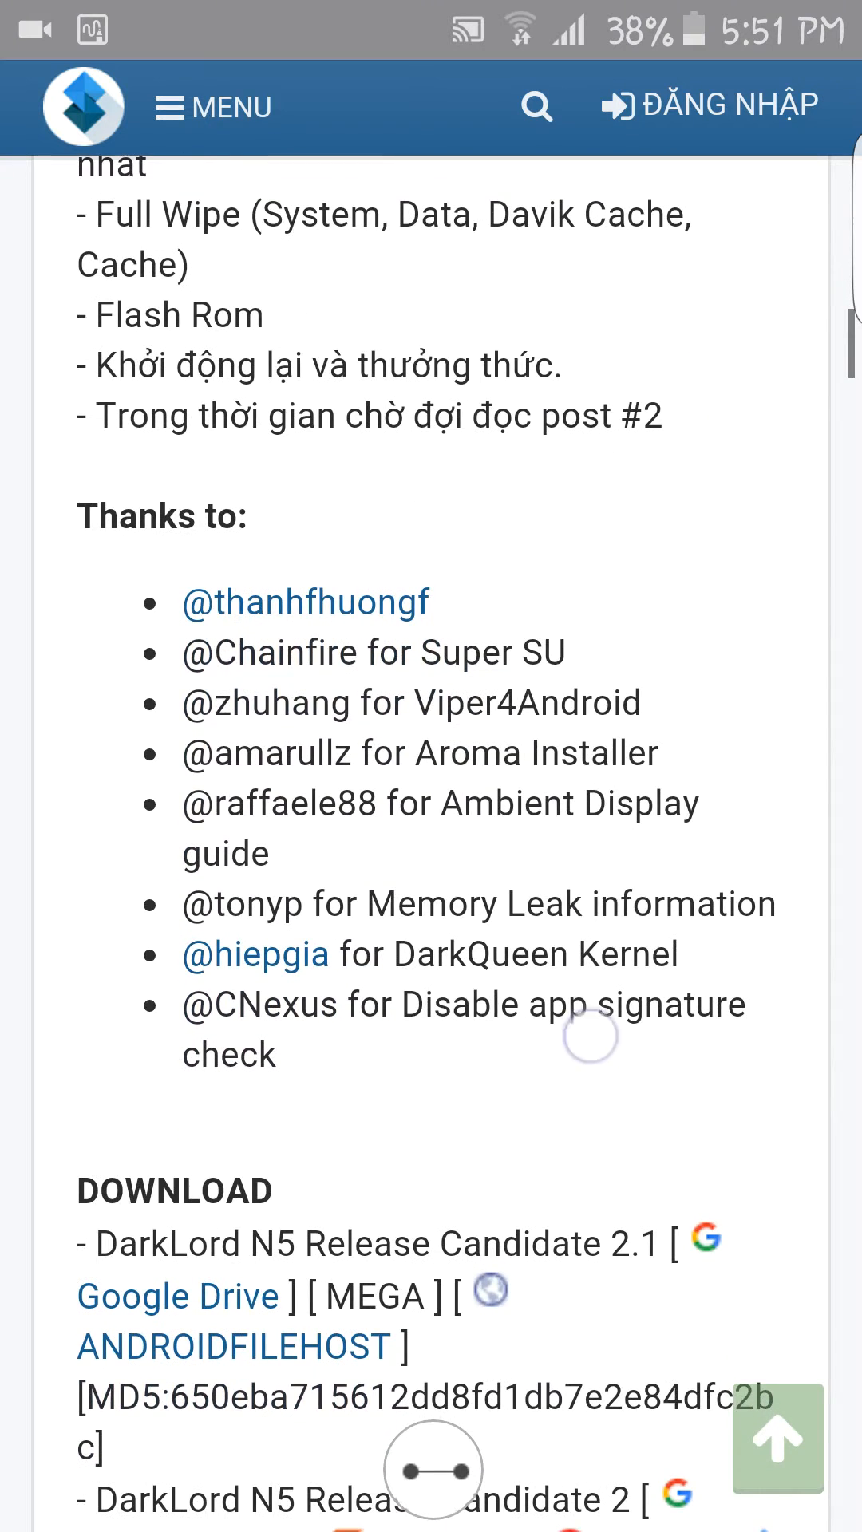
pyautogui.scroll(-3)
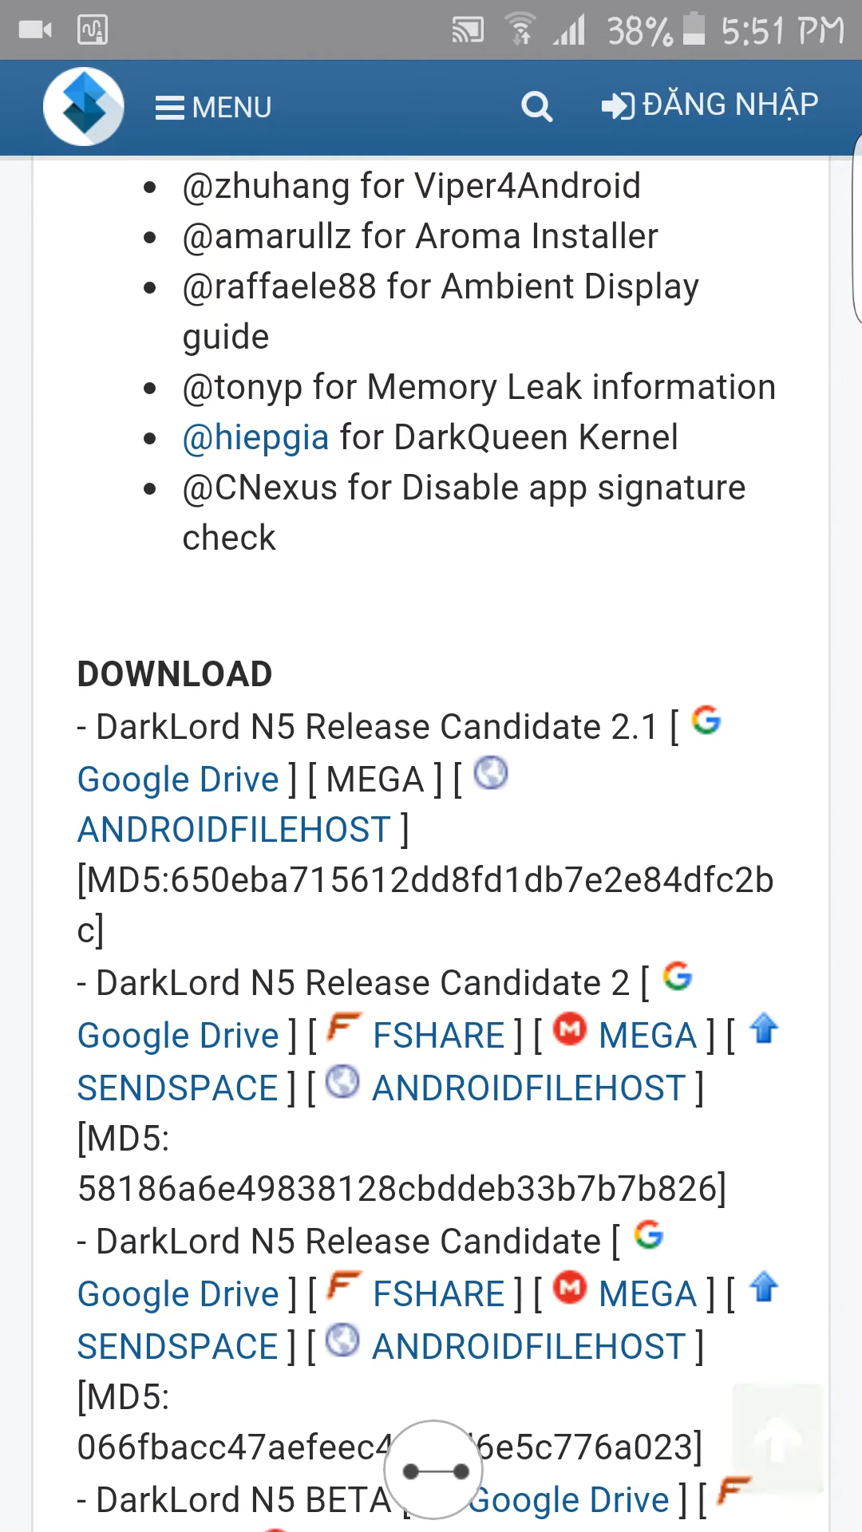
pyautogui.scroll(-3)
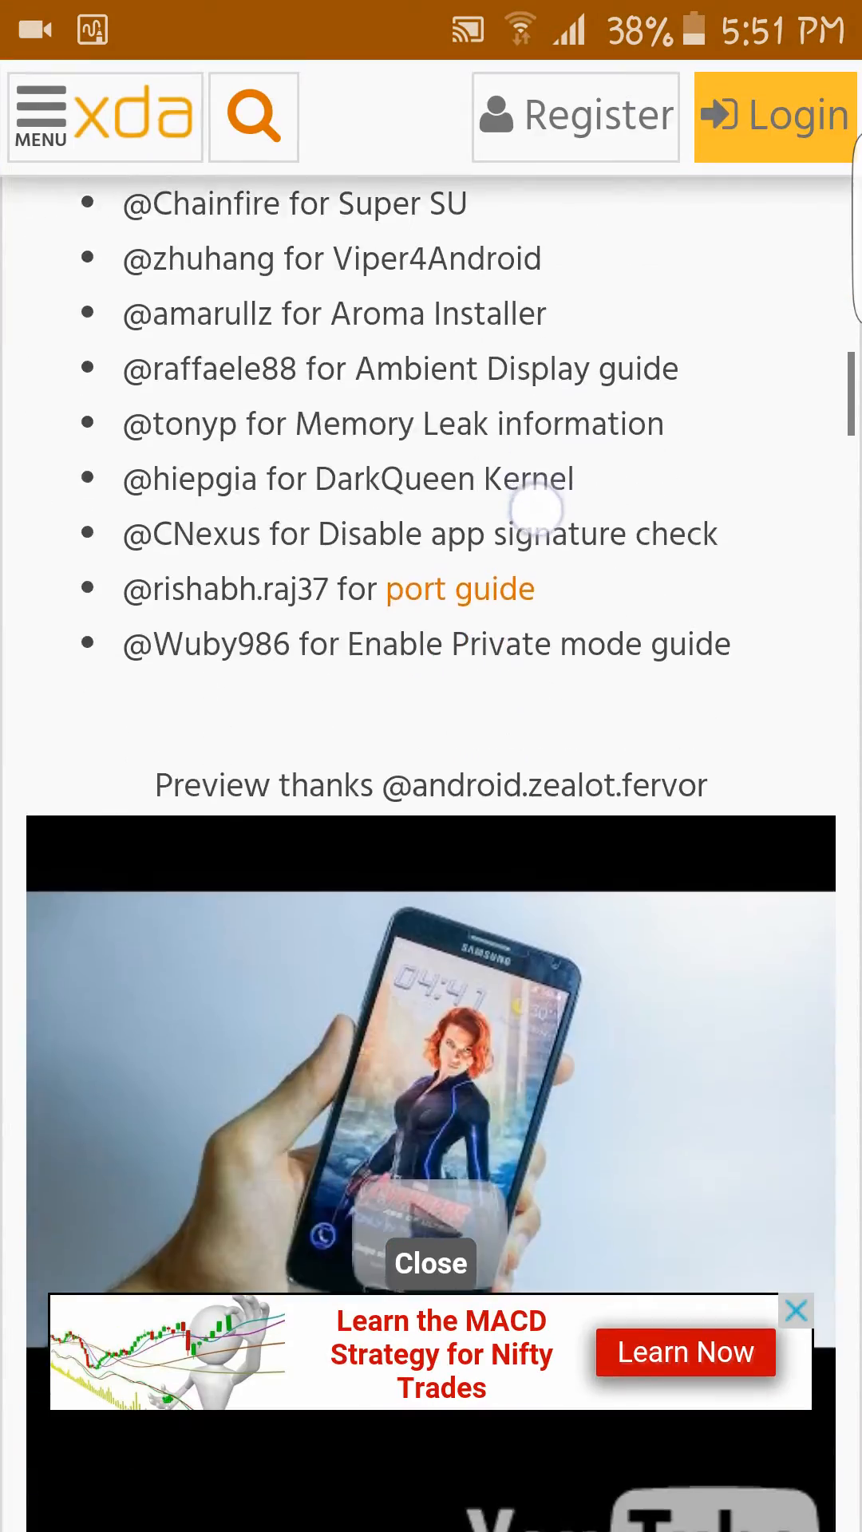
# - Scroll the xda thread down to its DarkLord DOWNLOAD links
pyautogui.scroll(-3)
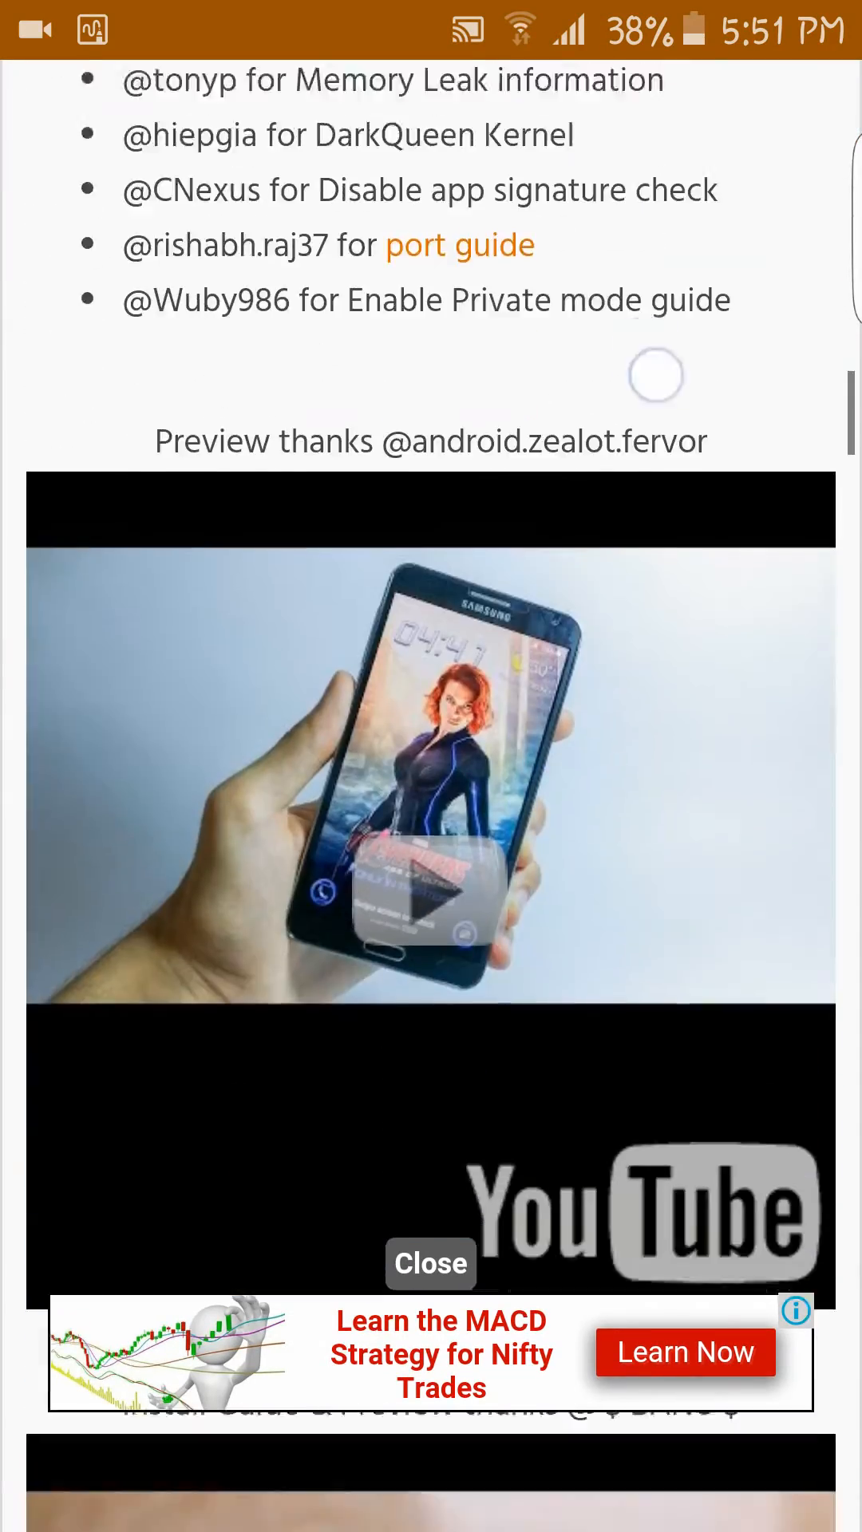
pyautogui.scroll(-3)
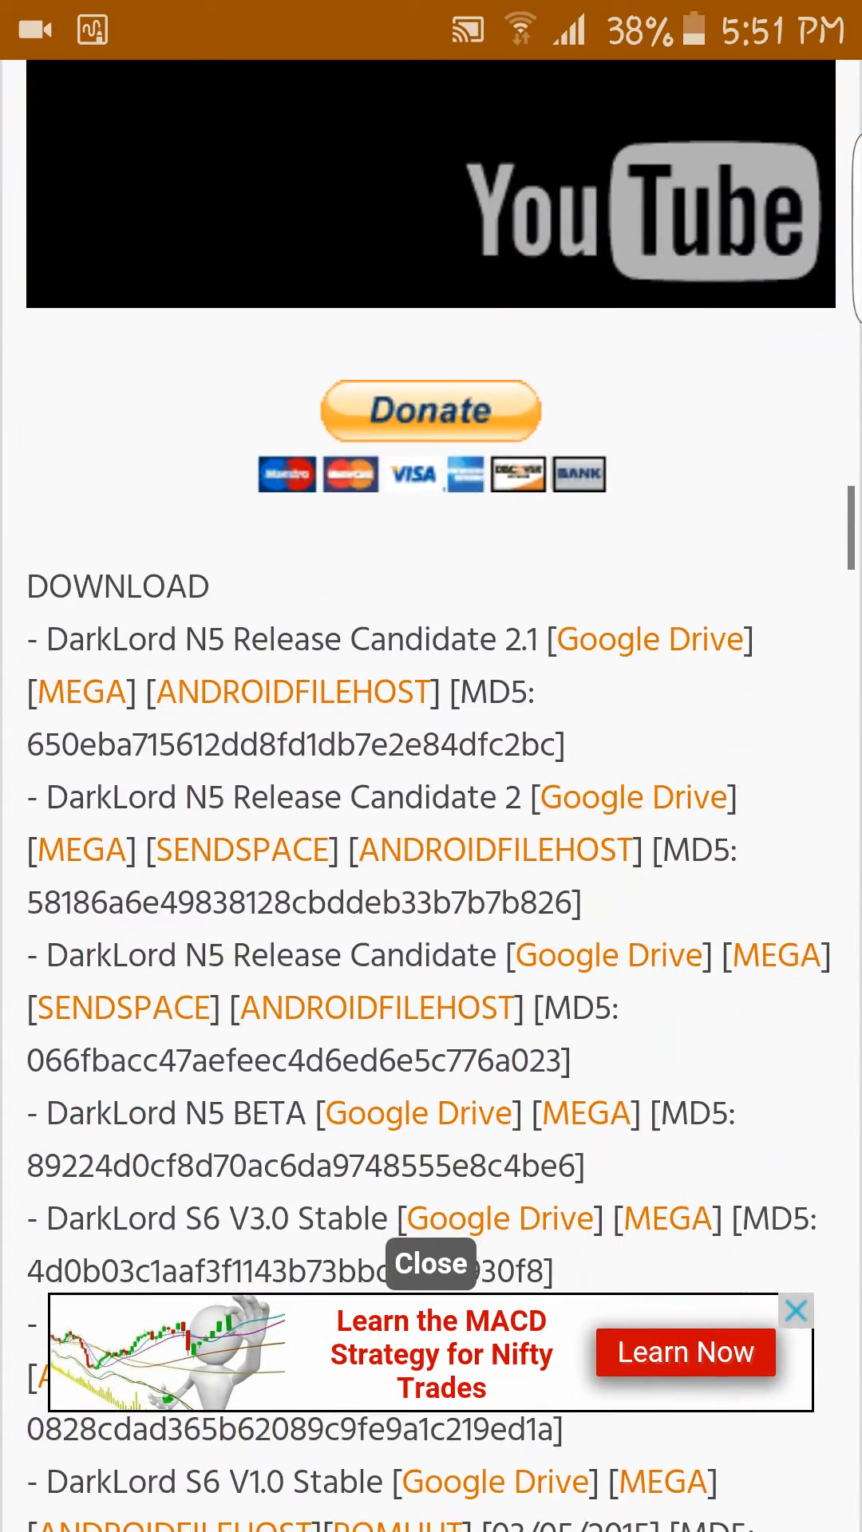
pyautogui.scroll(-3)
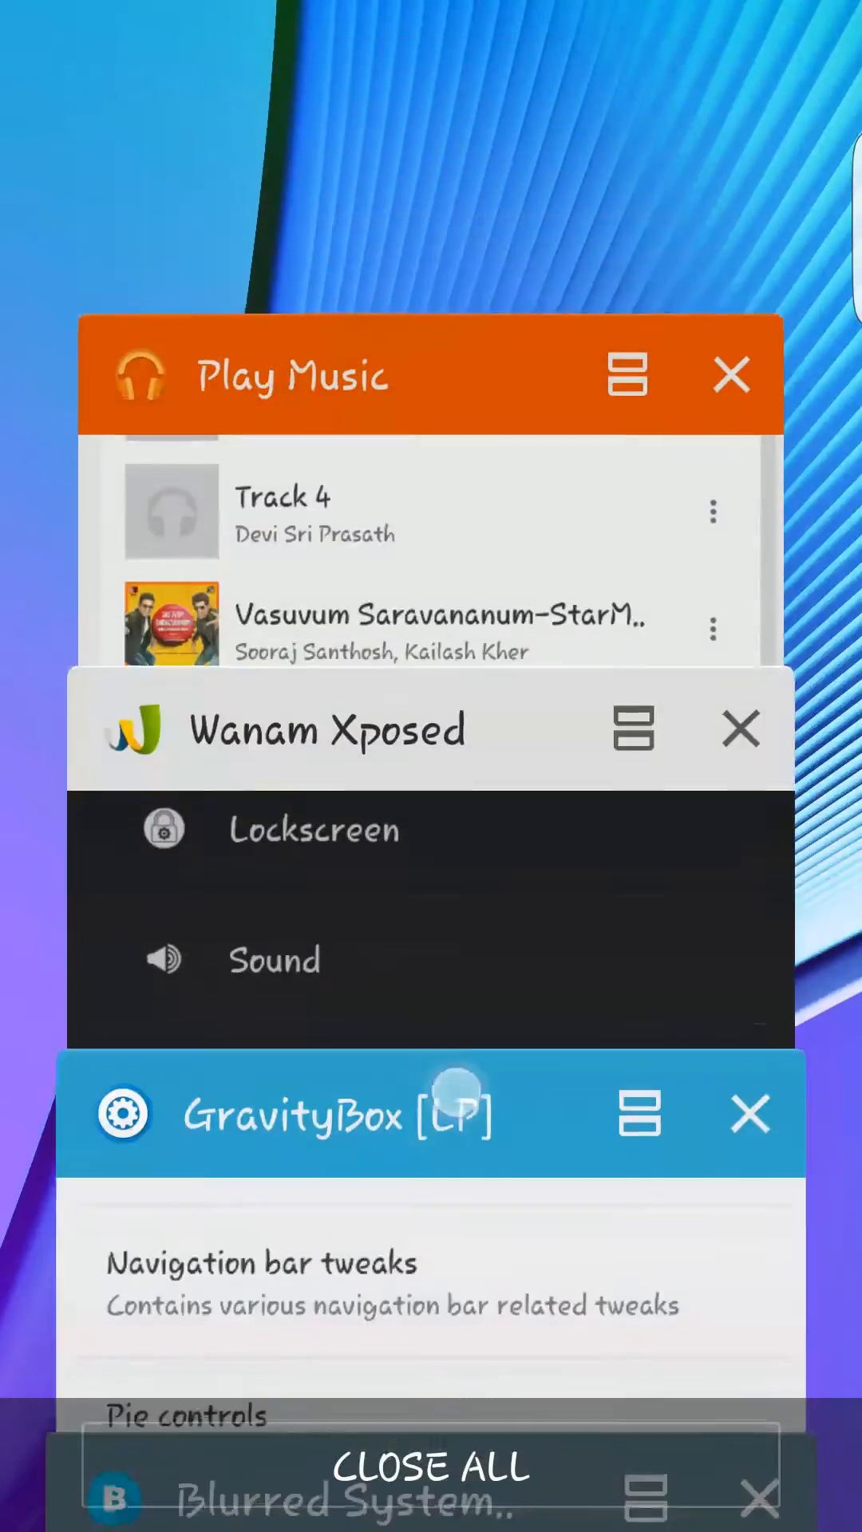
# - Scroll through the recent apps stack, leave it, and open the Xposed folder on Apps page 2
pyautogui.scroll(-3)
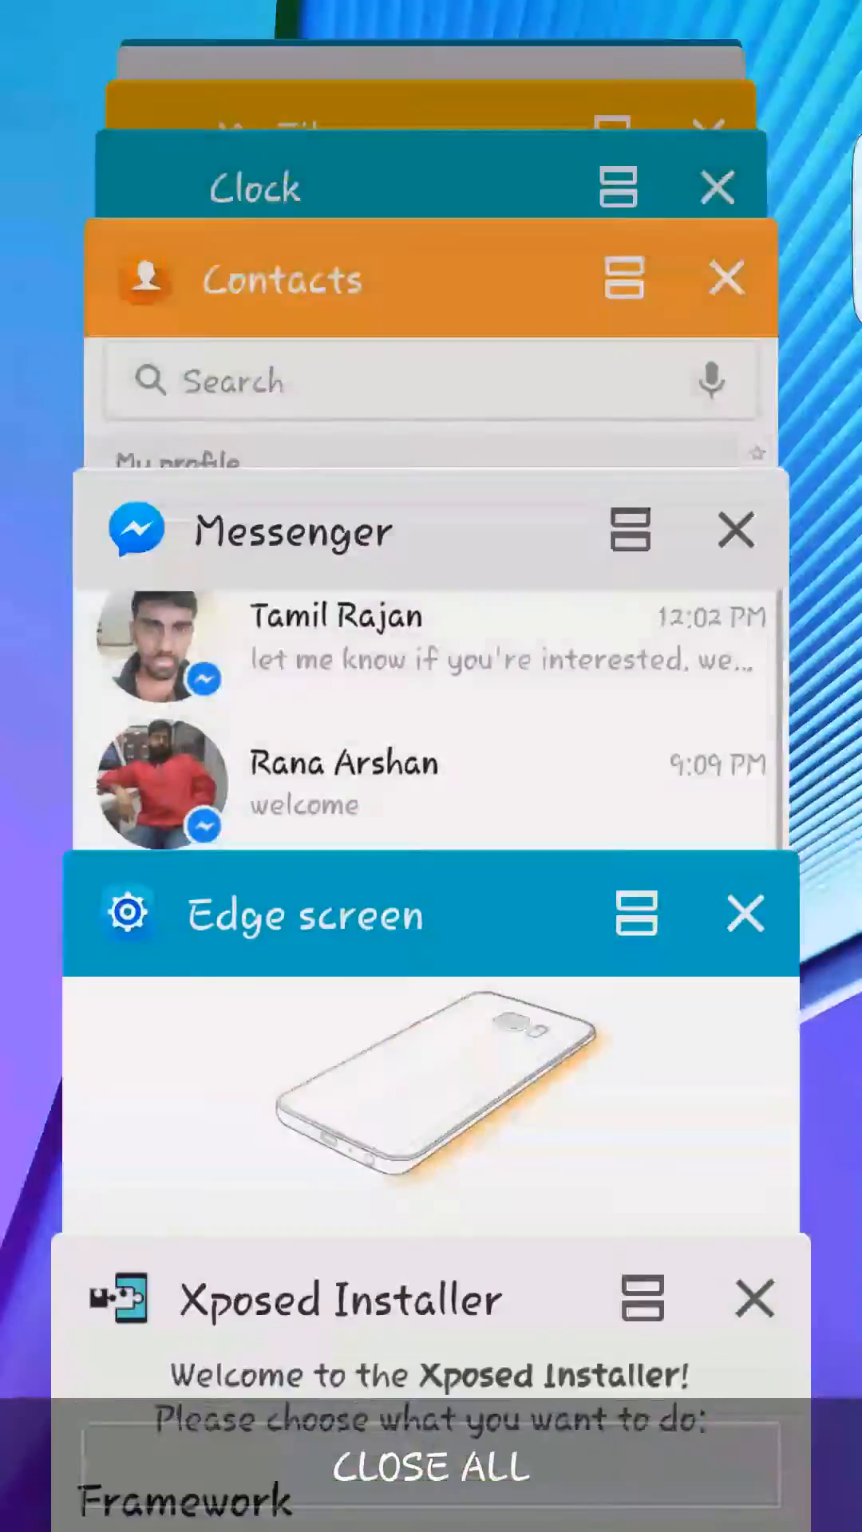
pyautogui.scroll(-3)
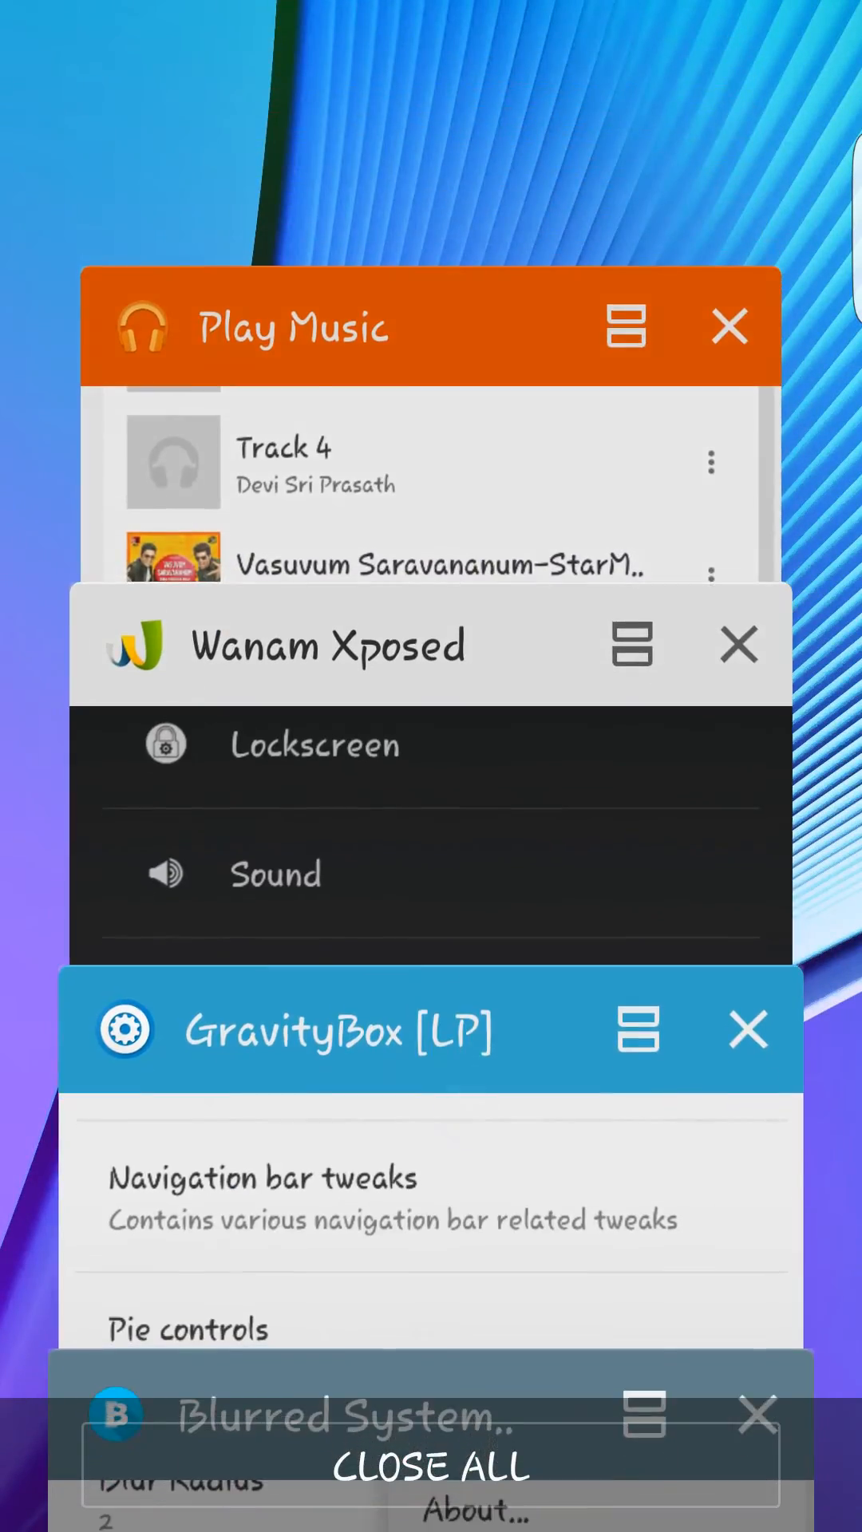
pyautogui.scroll(-3)
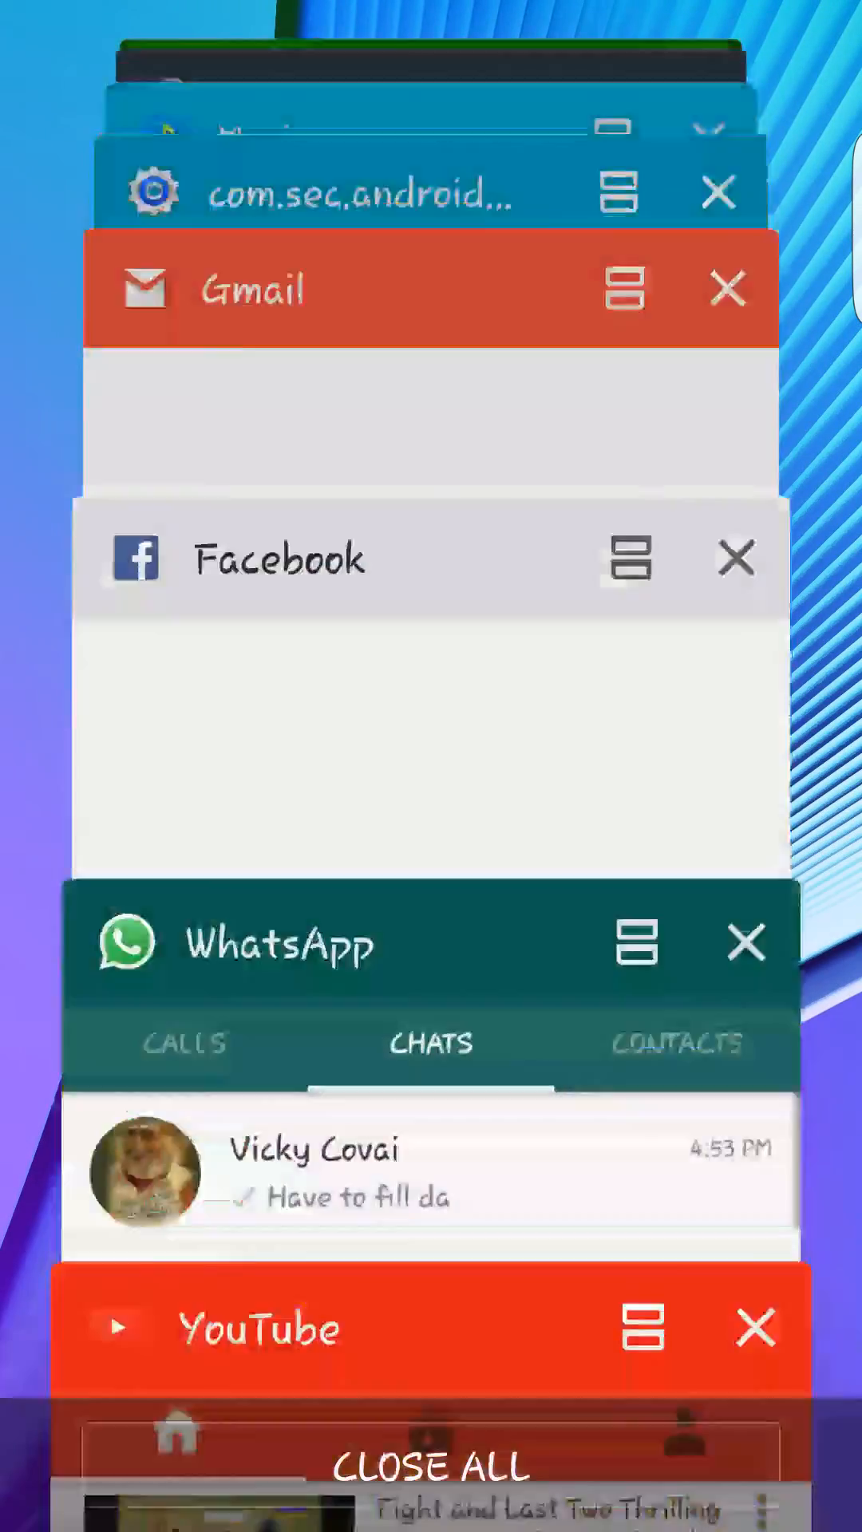
pyautogui.scroll(-3)
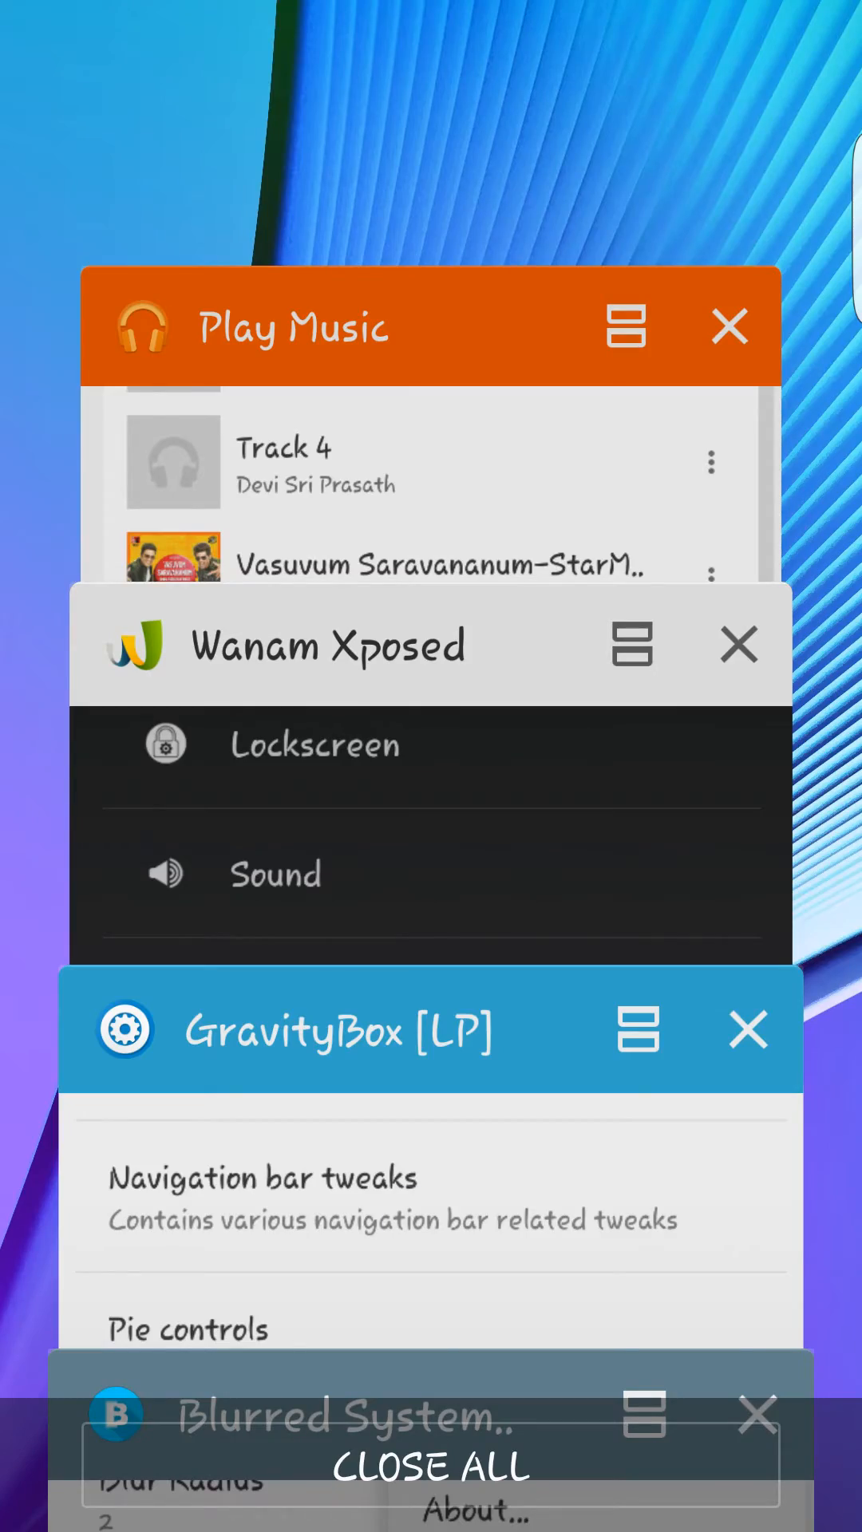
pyautogui.click(431, 1466)
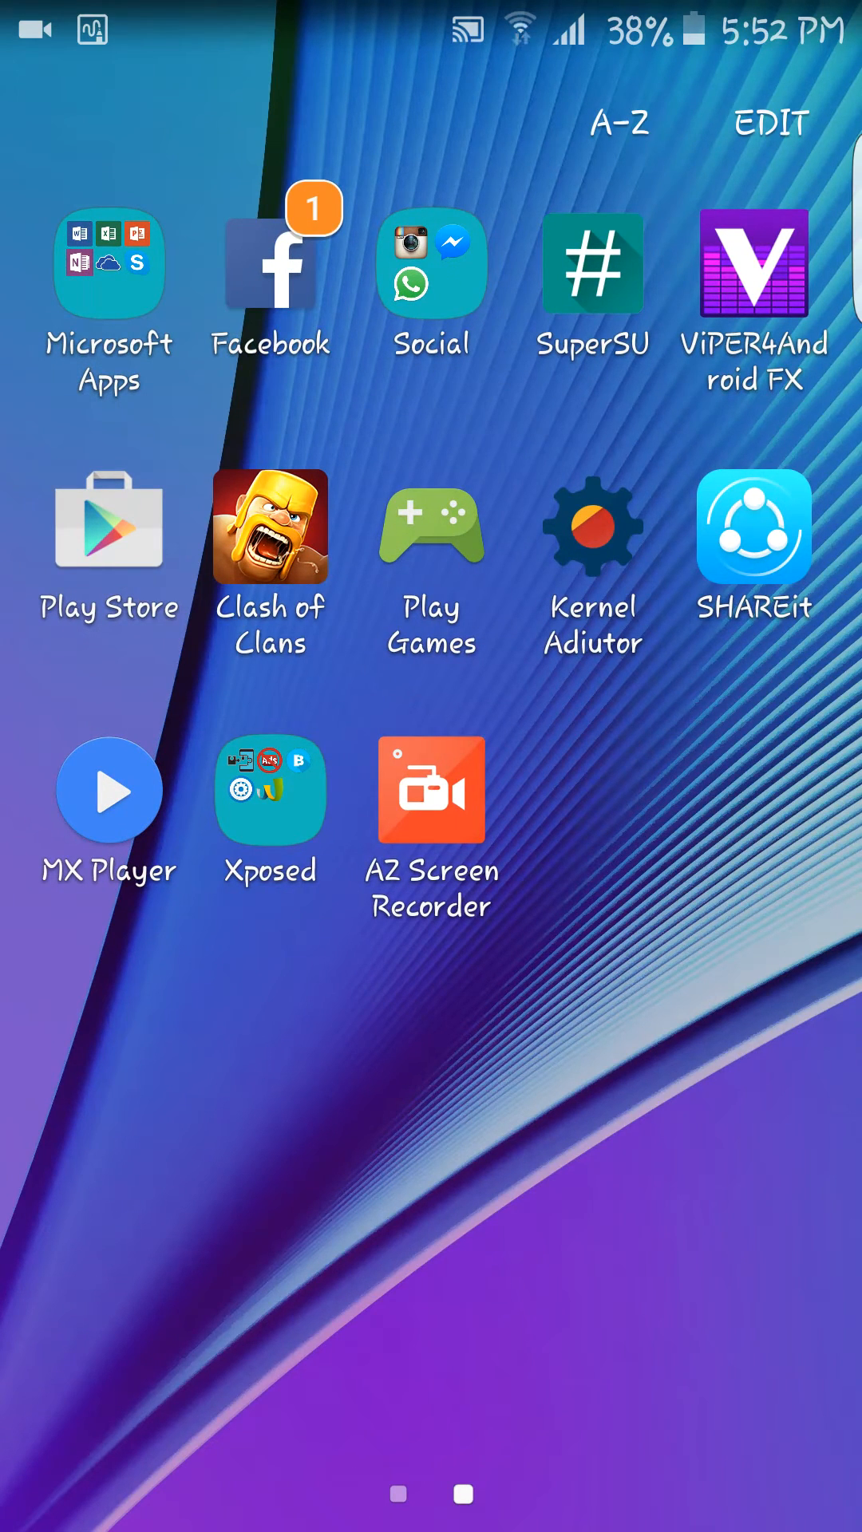
pyautogui.click(269, 790)
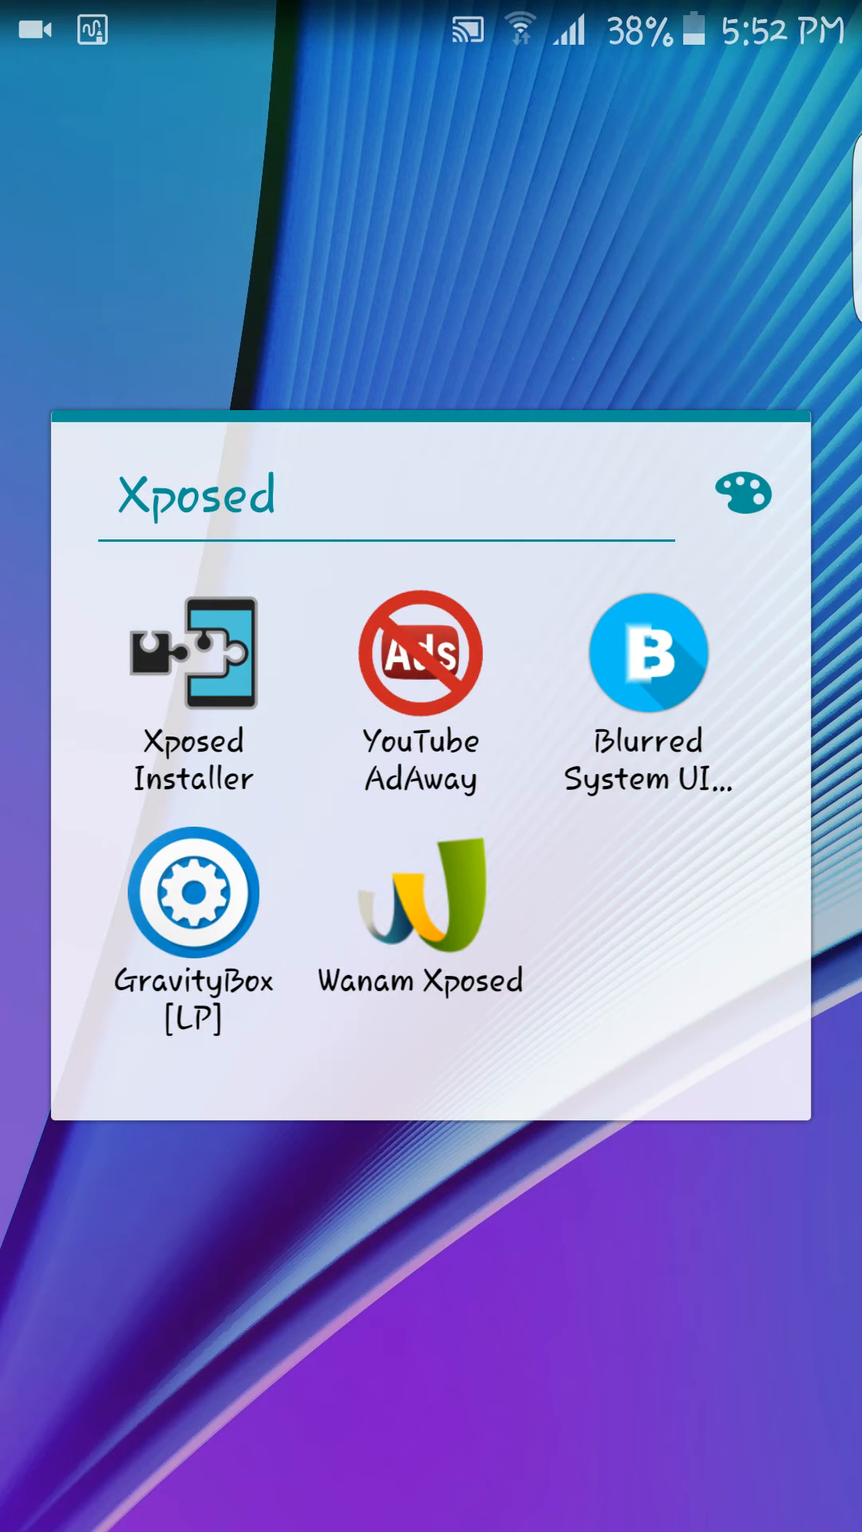